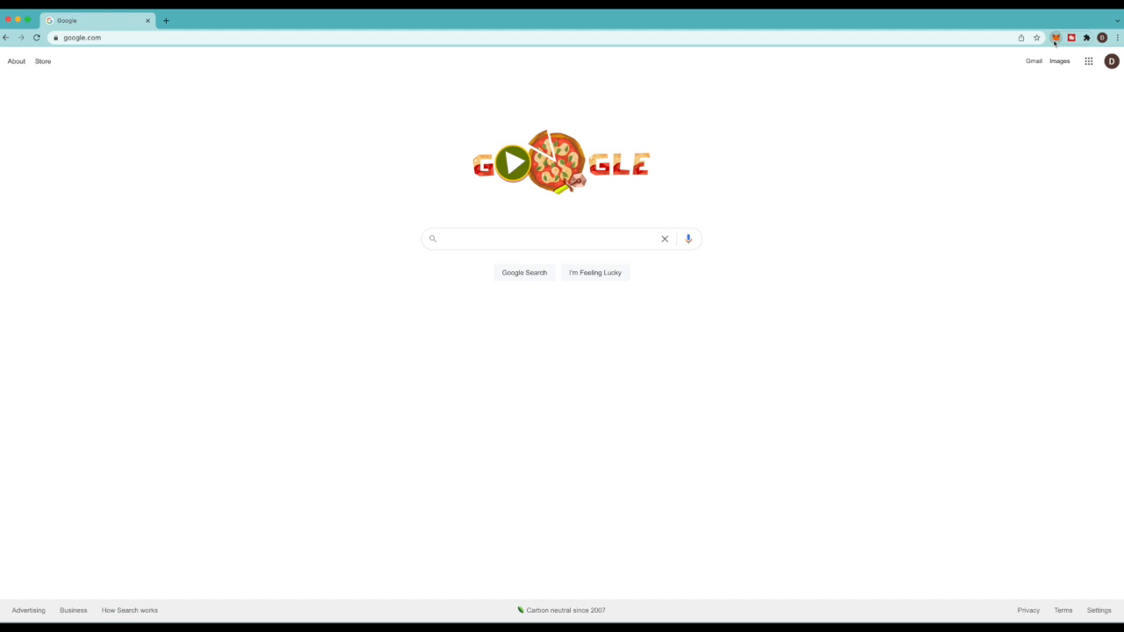
Open MetaMask over the Google page and show its network list
click(1056, 38)
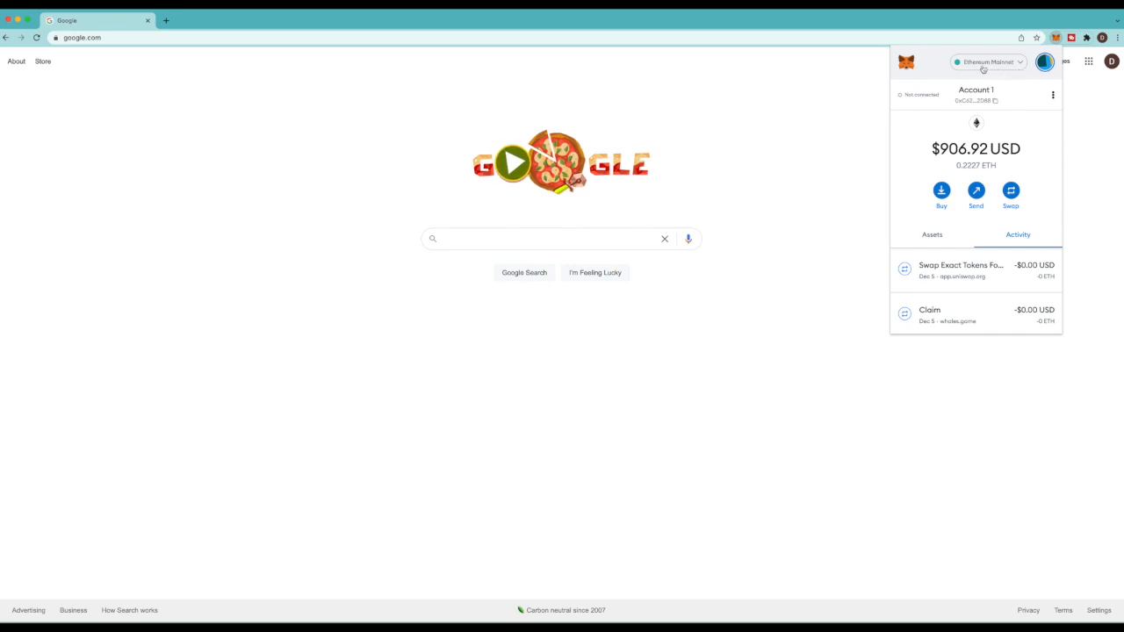
mouse_move(1019, 70)
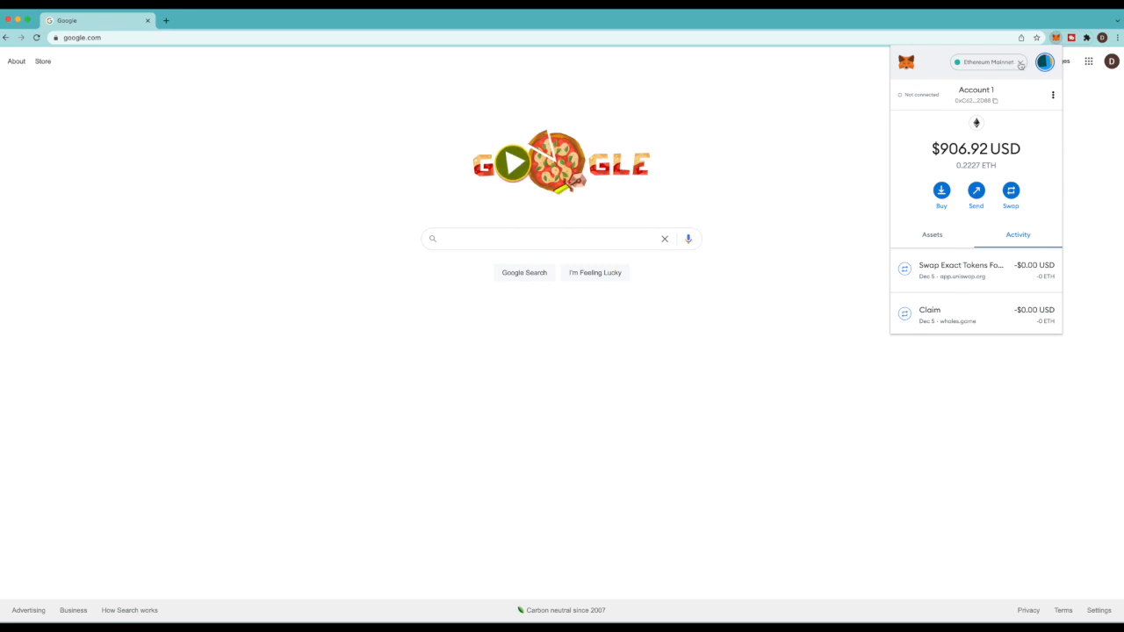
click(997, 62)
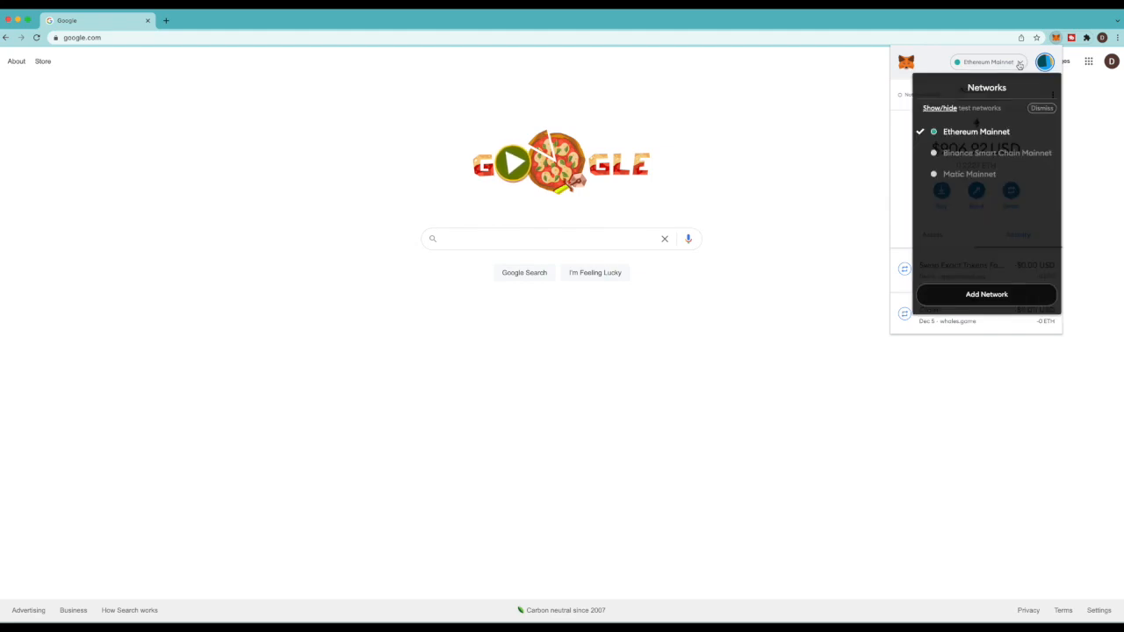
mouse_move(979, 163)
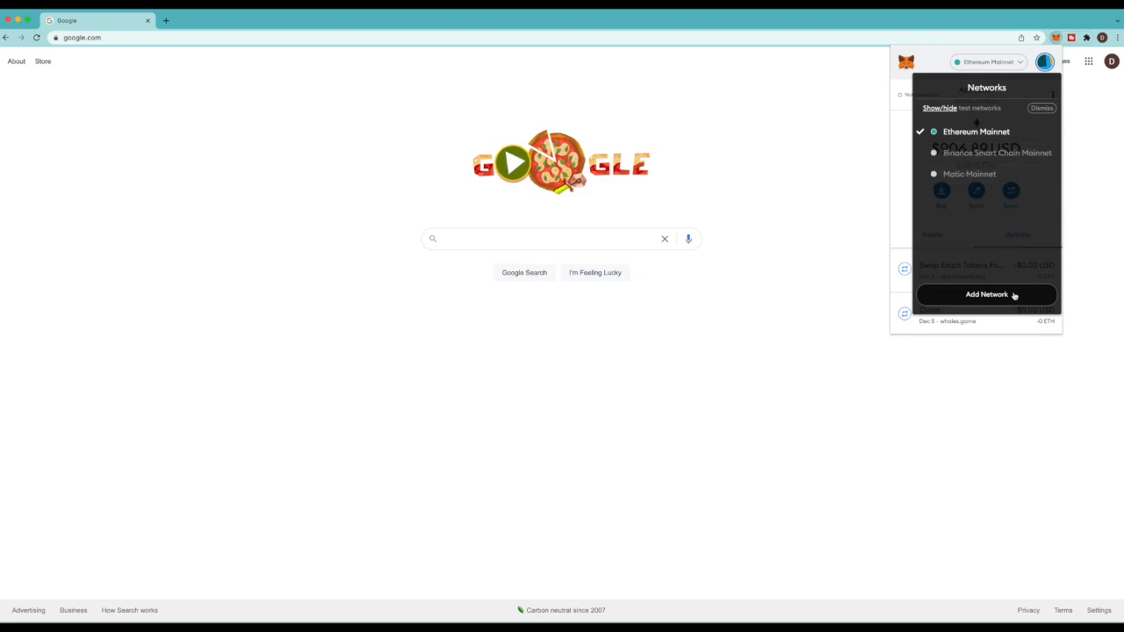
Add Binance Smart Chain Mainnet (chain ID 56, symbol bnb, bscscan explorer) and close Settings
click(985, 294)
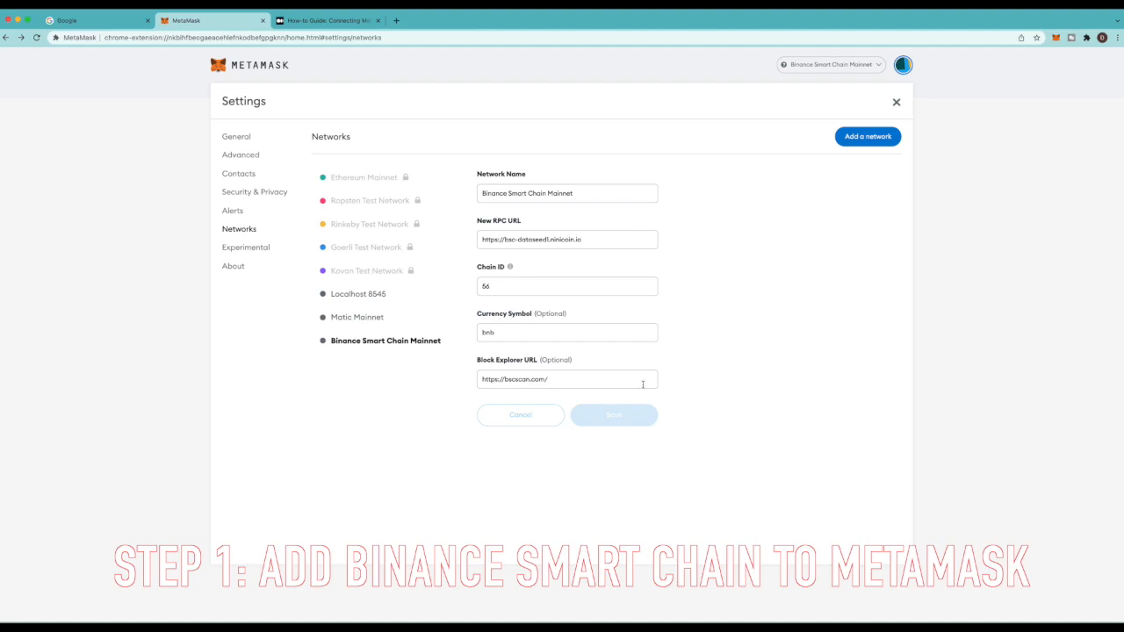
mouse_move(702, 265)
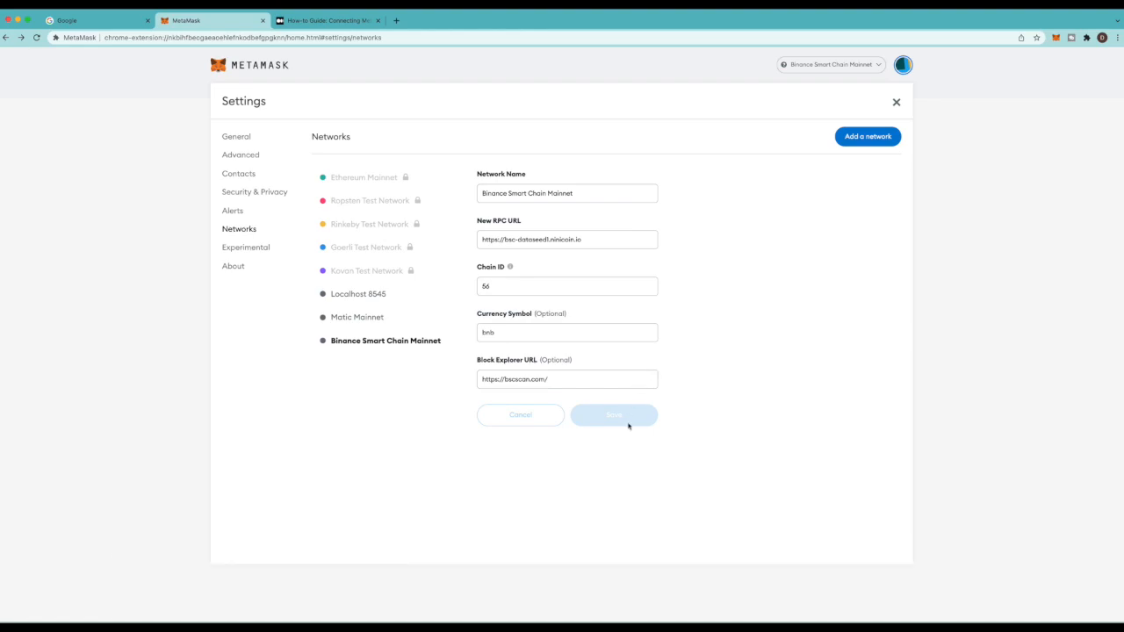
mouse_move(606, 424)
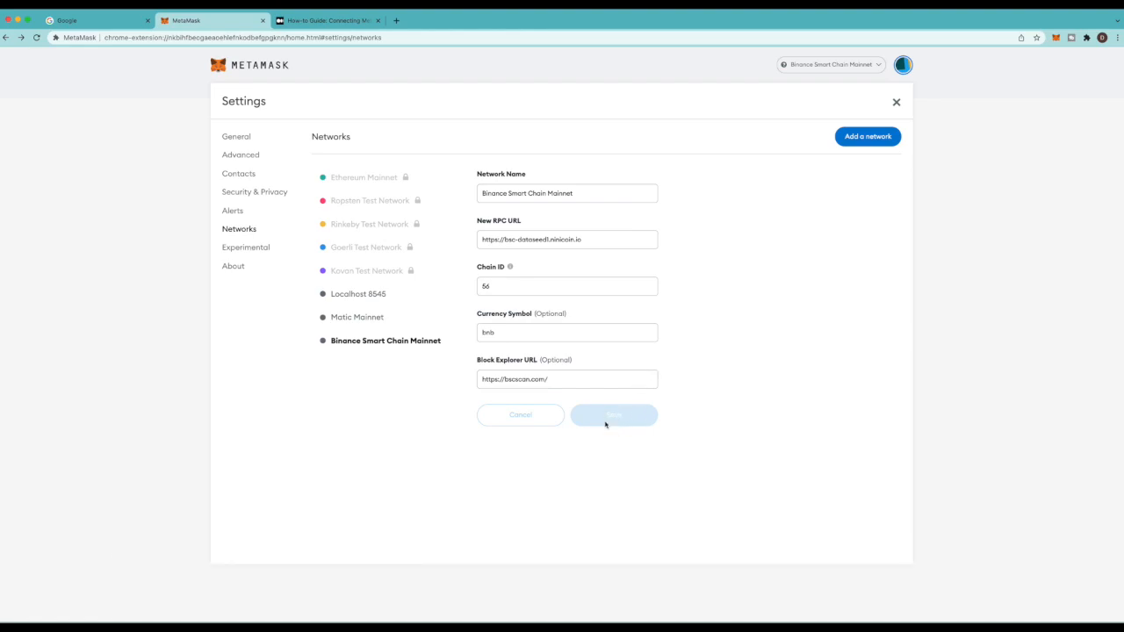
mouse_move(627, 425)
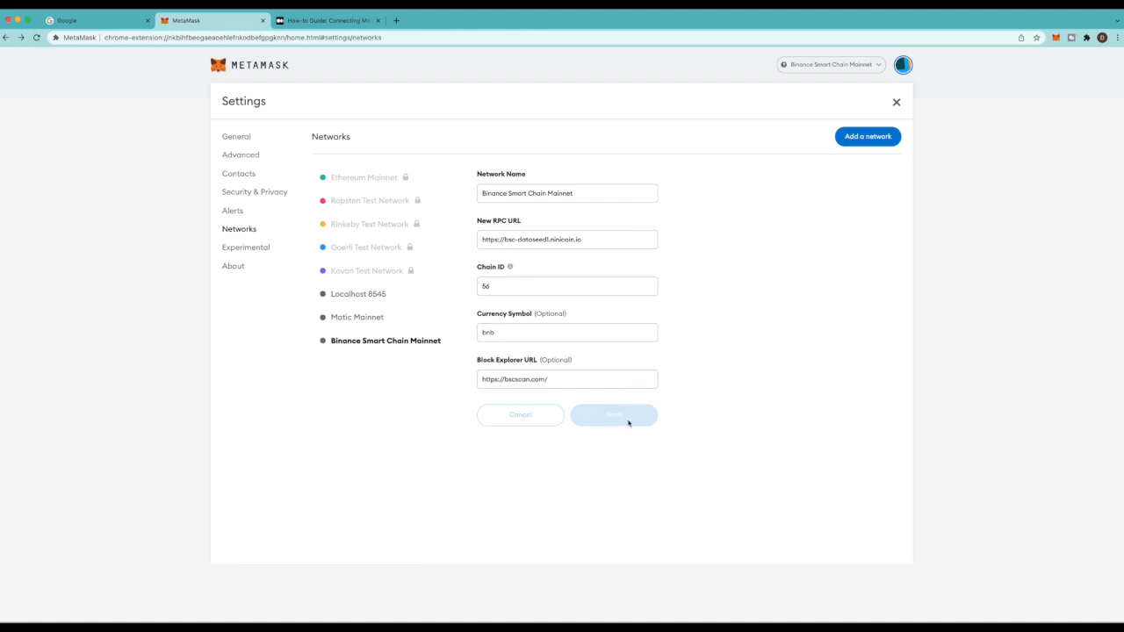
mouse_move(740, 246)
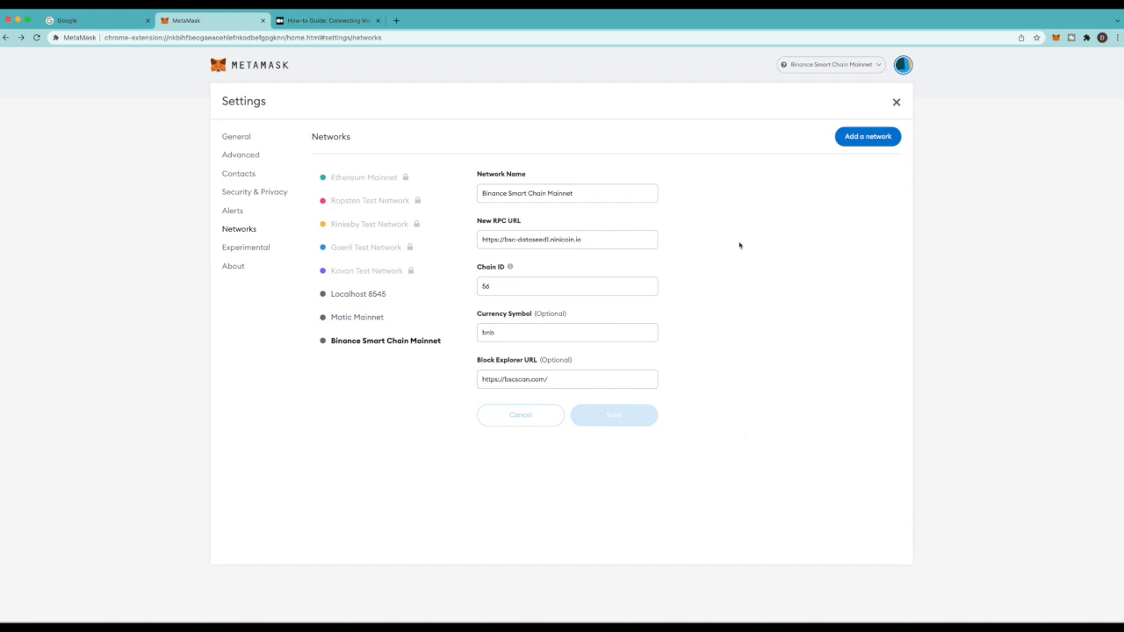
click(895, 101)
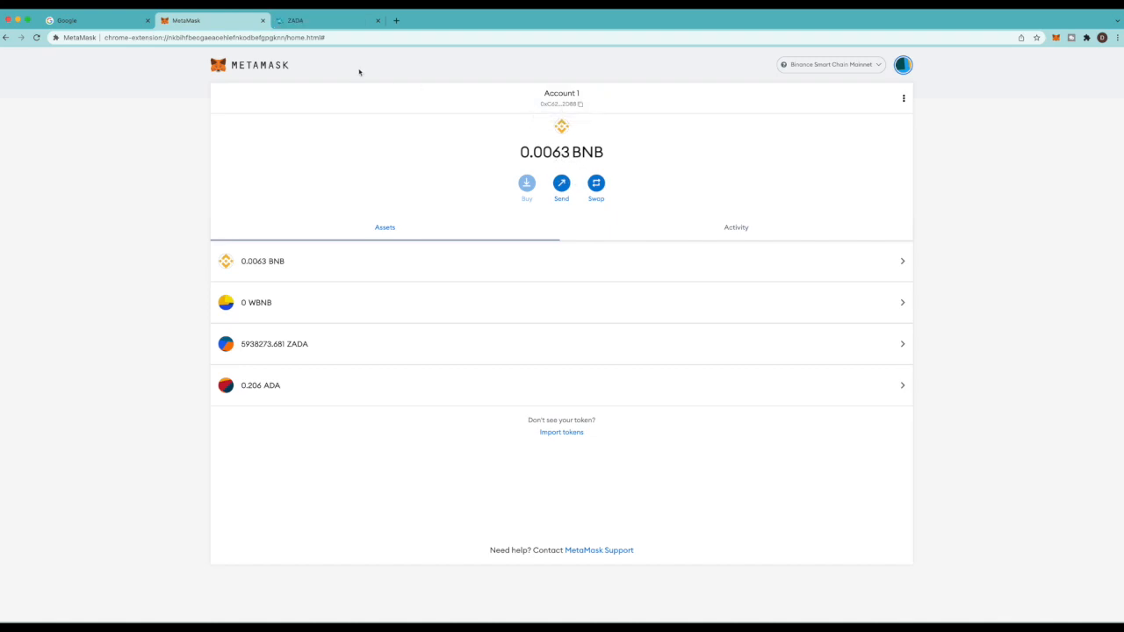
mouse_move(790, 372)
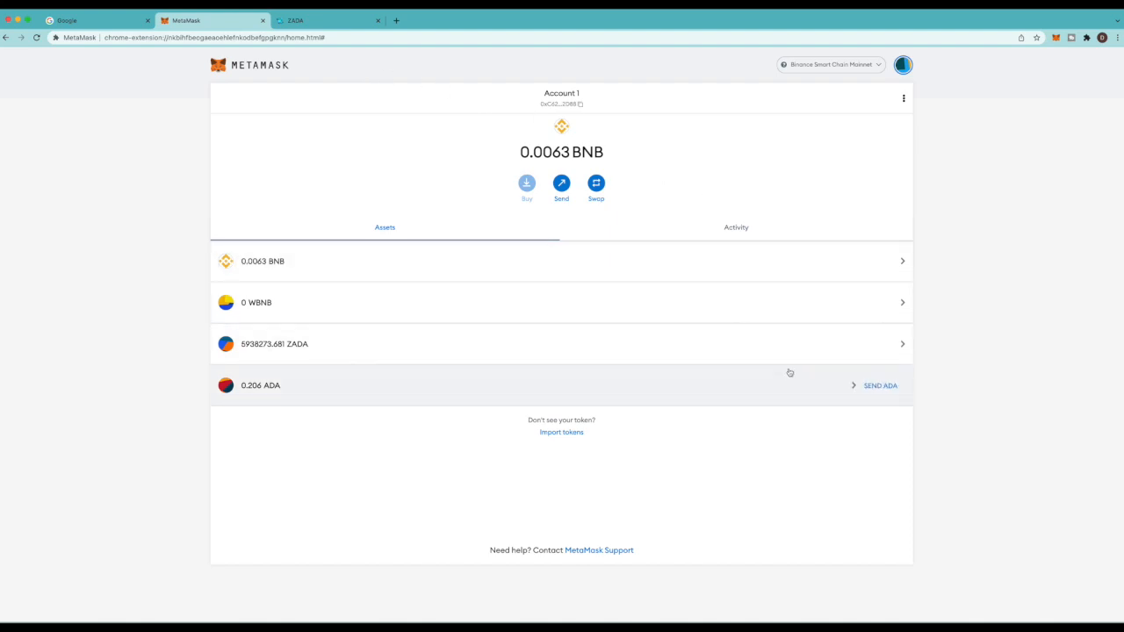
mouse_move(691, 379)
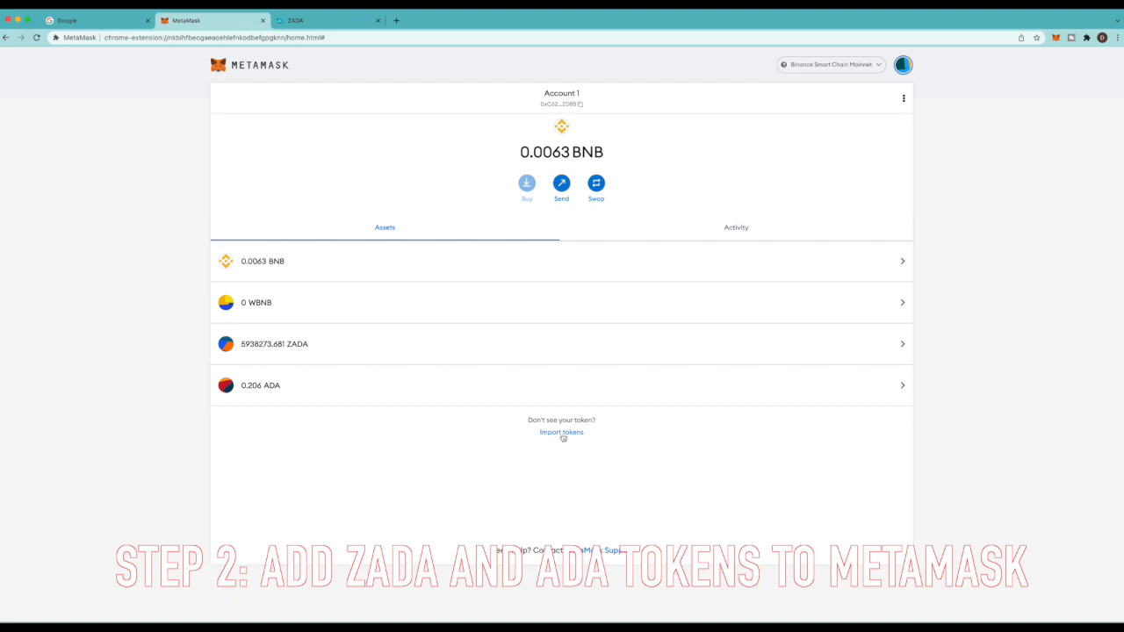
Open the Import Tokens form from the MetaMask wallet home page
click(560, 432)
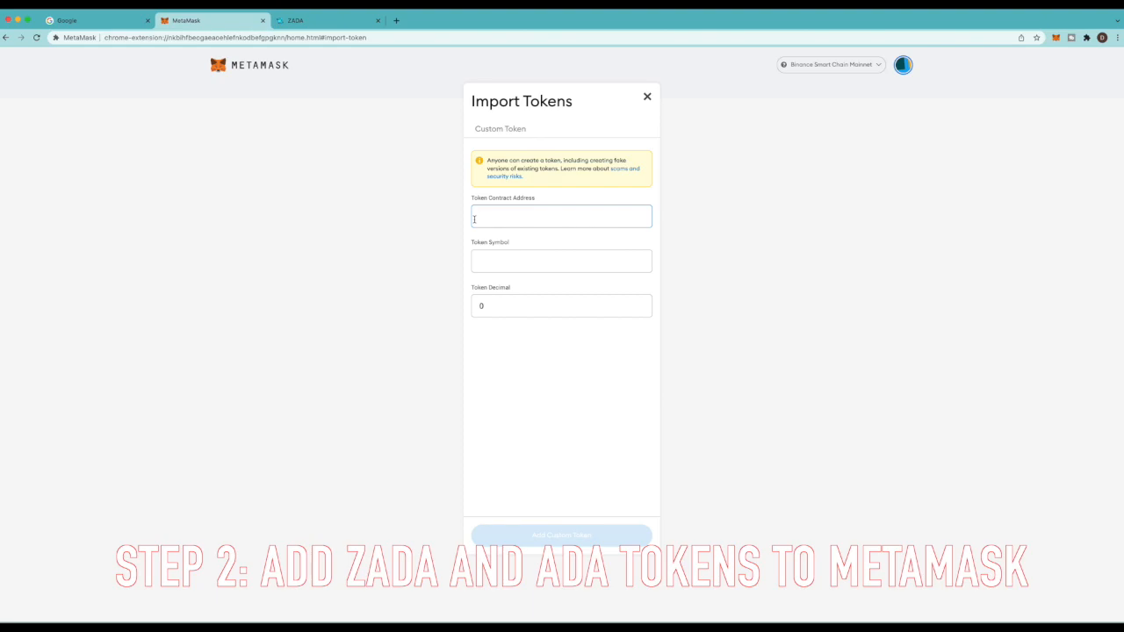
Switch to the ZADA website and browse its problem, solution and reward sections
click(312, 20)
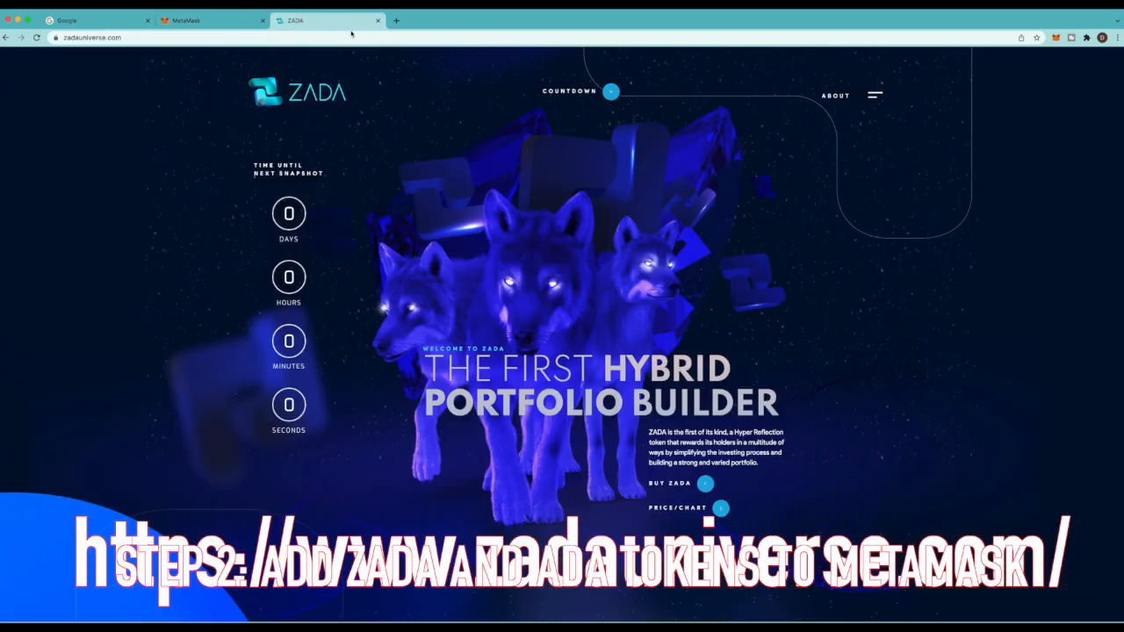
scroll(down, 3)
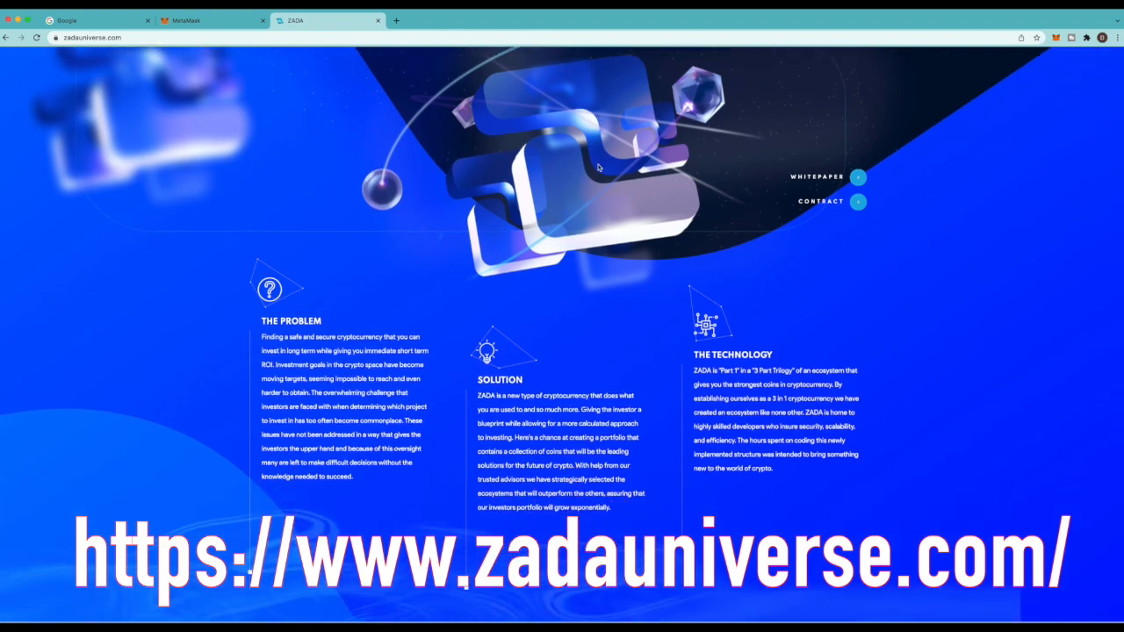
scroll(down, 3)
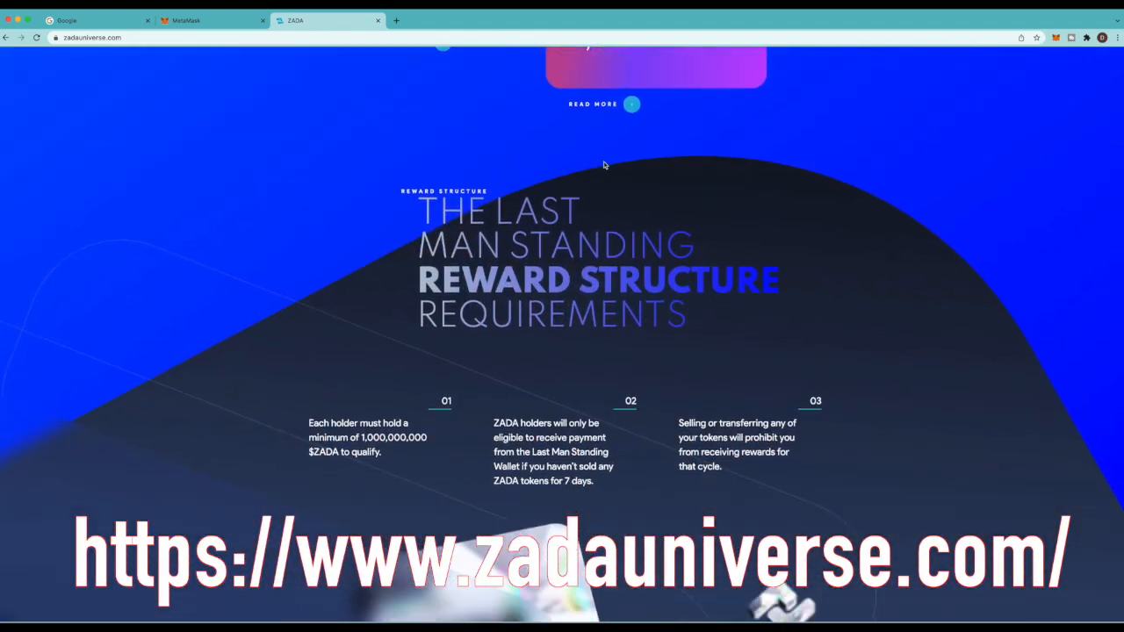
scroll(down, 3)
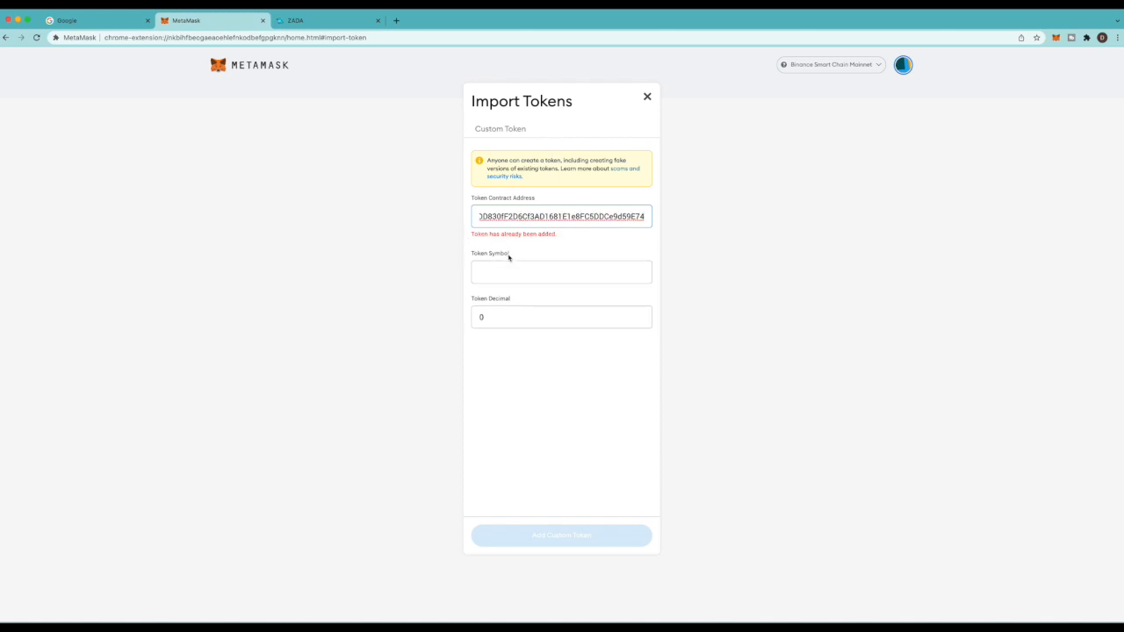
mouse_move(526, 284)
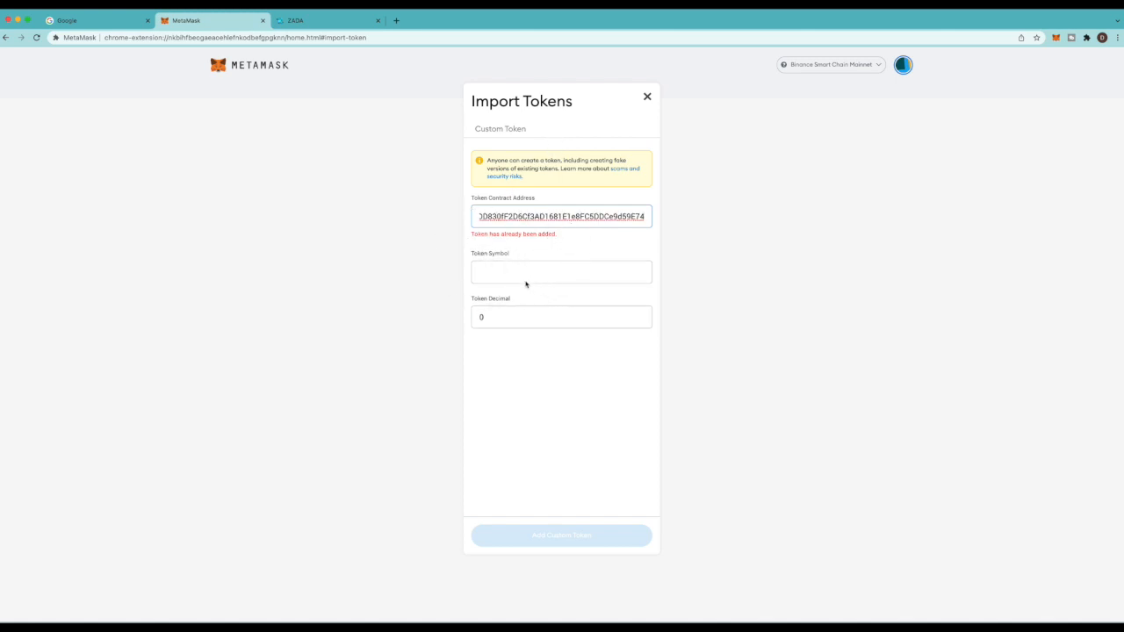
mouse_move(621, 386)
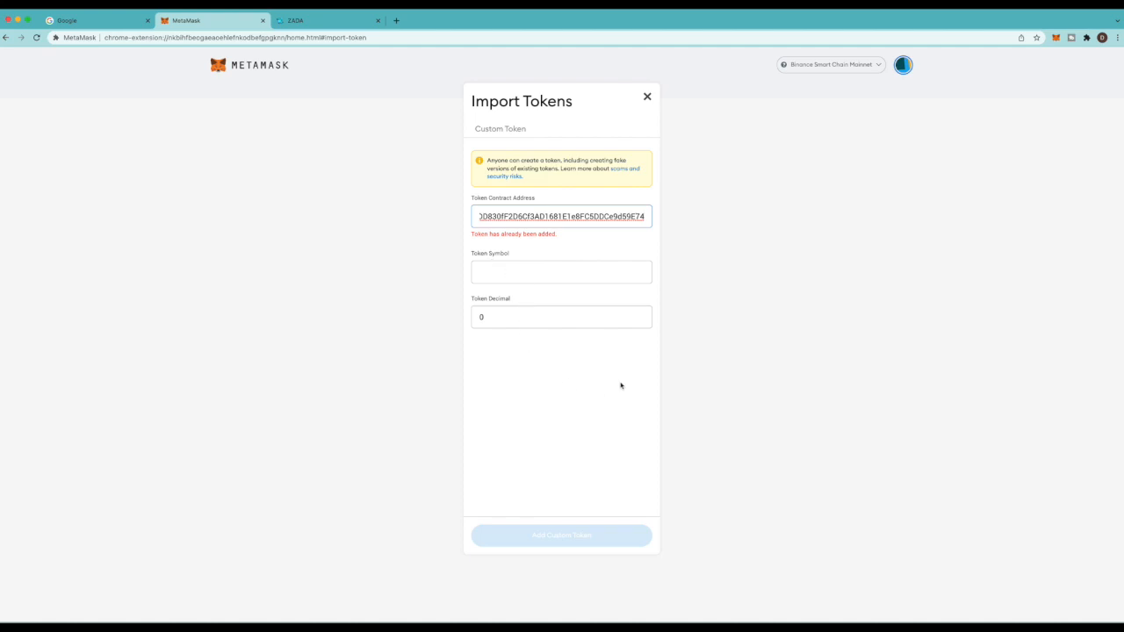
Close the Import Tokens form after the ZADA 'already added' warning
click(645, 95)
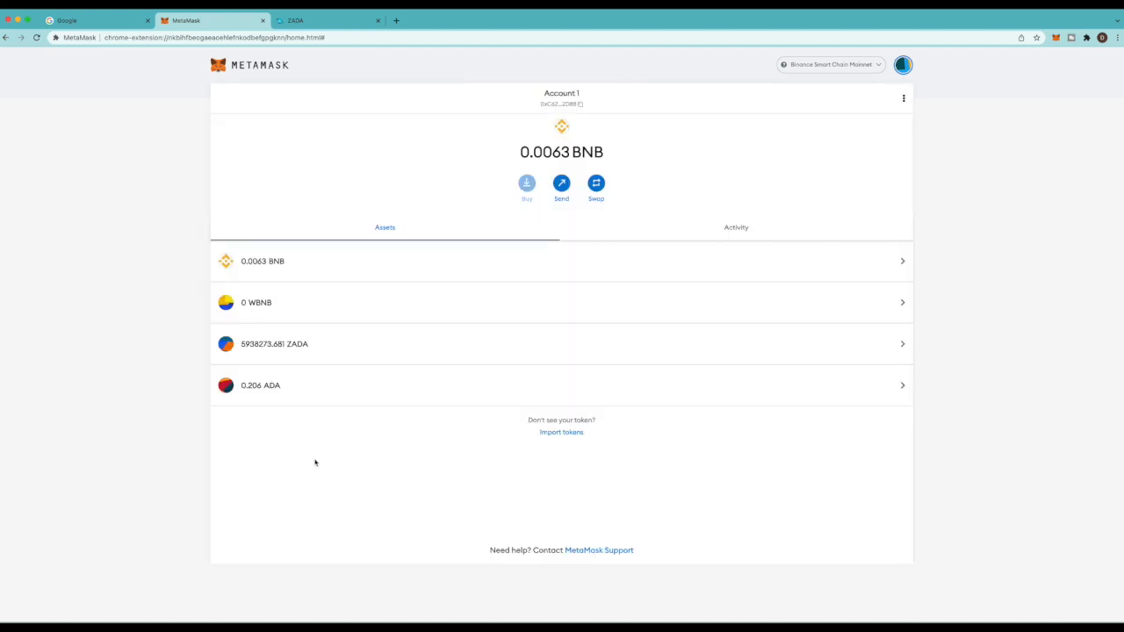
mouse_move(555, 472)
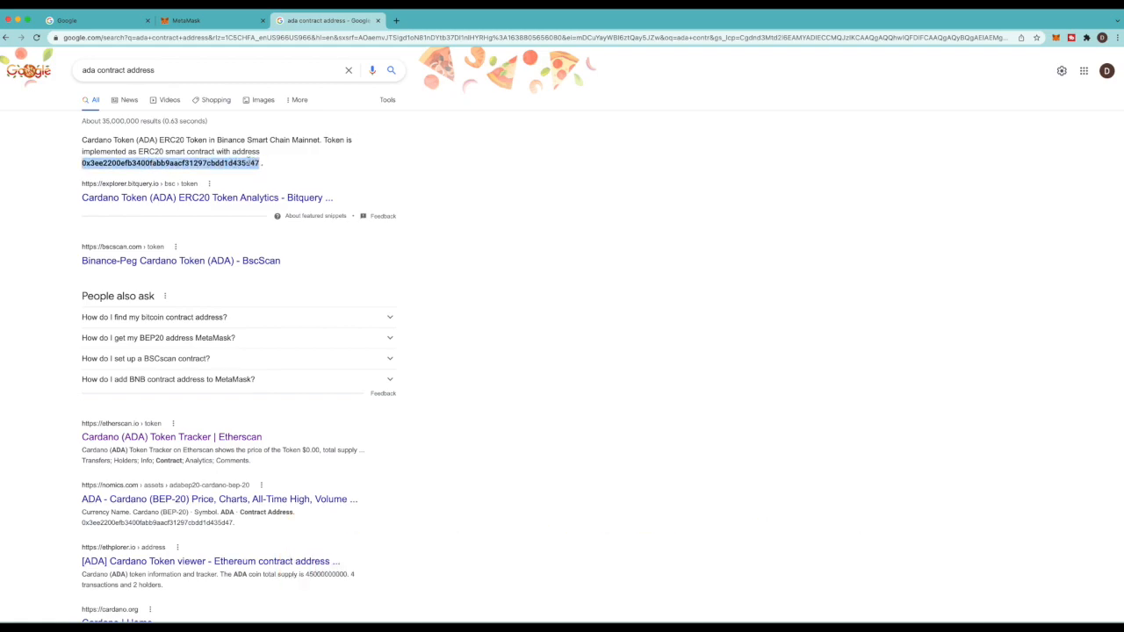
Paste the ADA contract address (ee2200ef…d435d47) into MetaMask's token import form
click(204, 20)
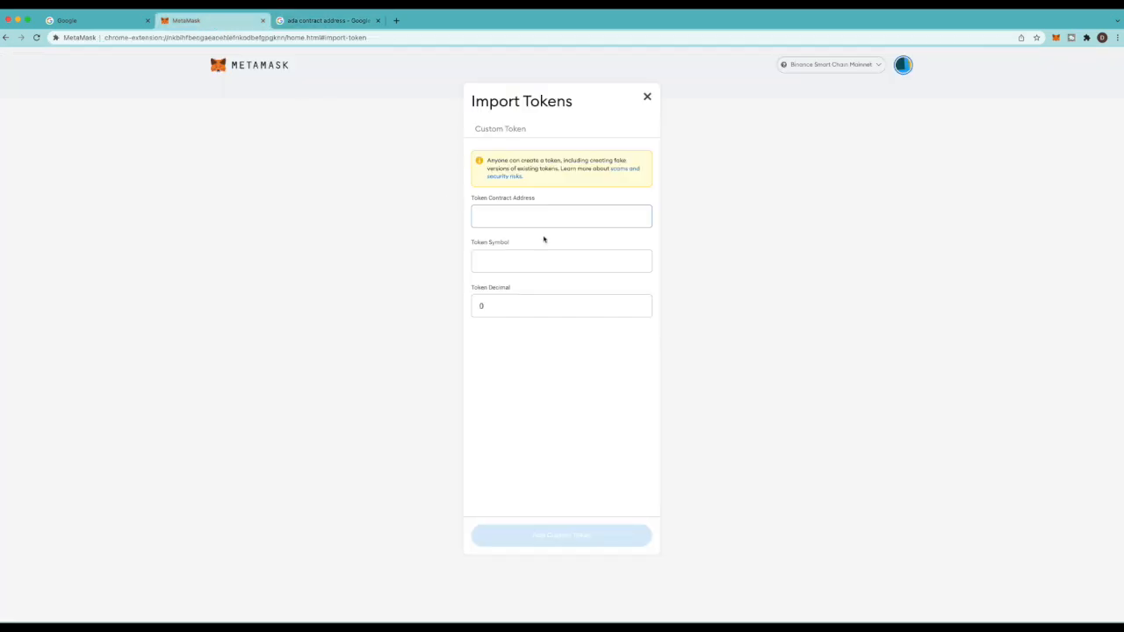
text(ee2200efb3400fabb9aacf31297cbdd1d435d47)
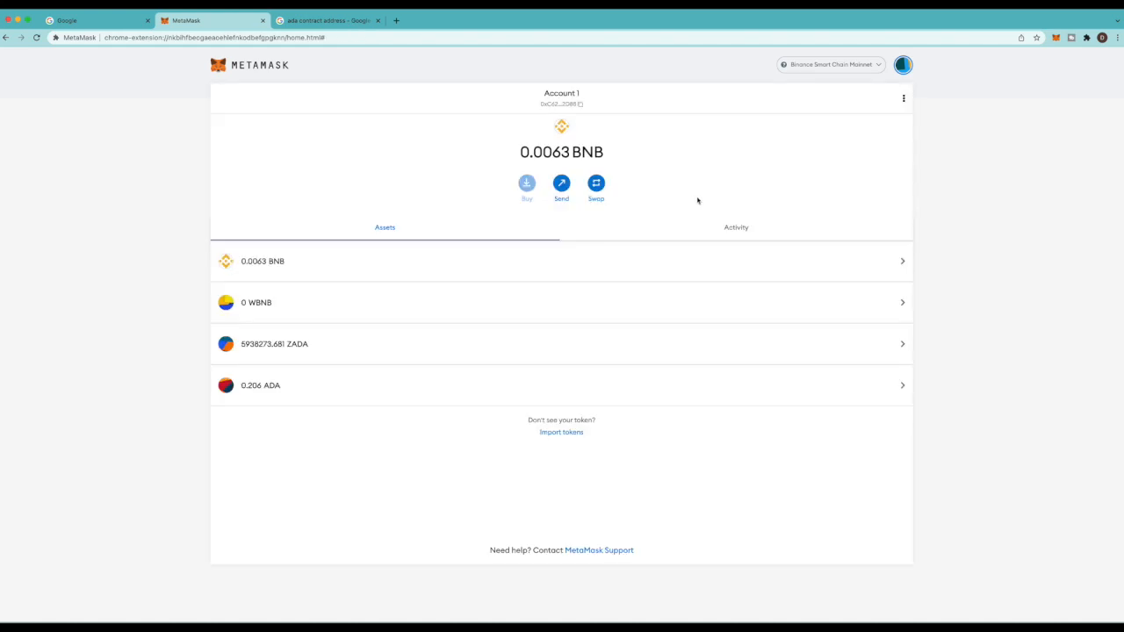
mouse_move(481, 259)
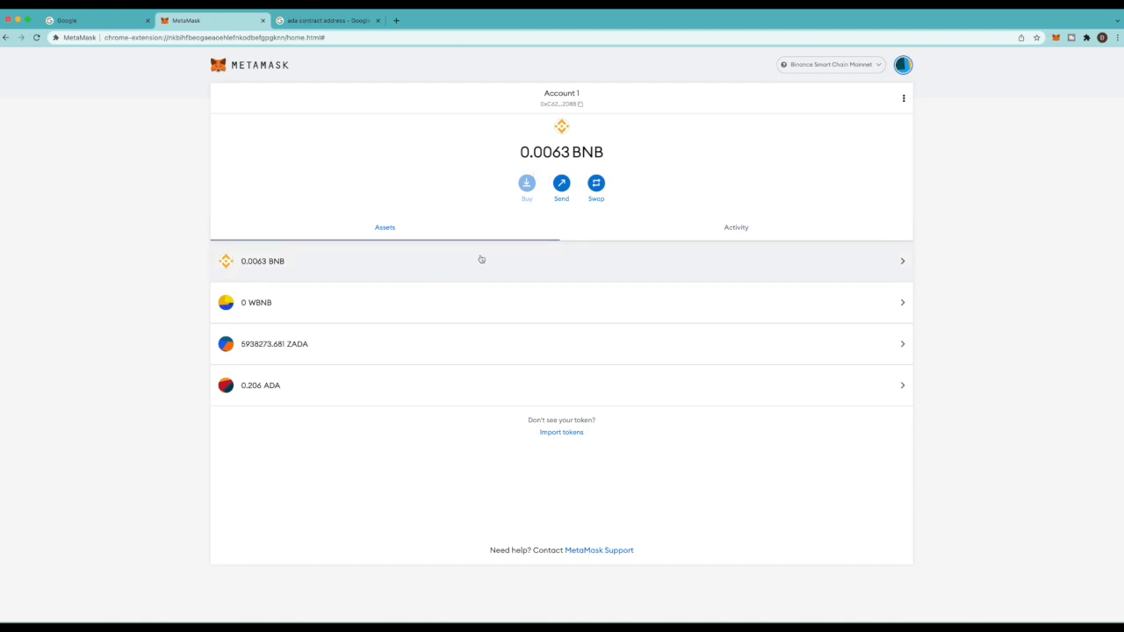
mouse_move(722, 386)
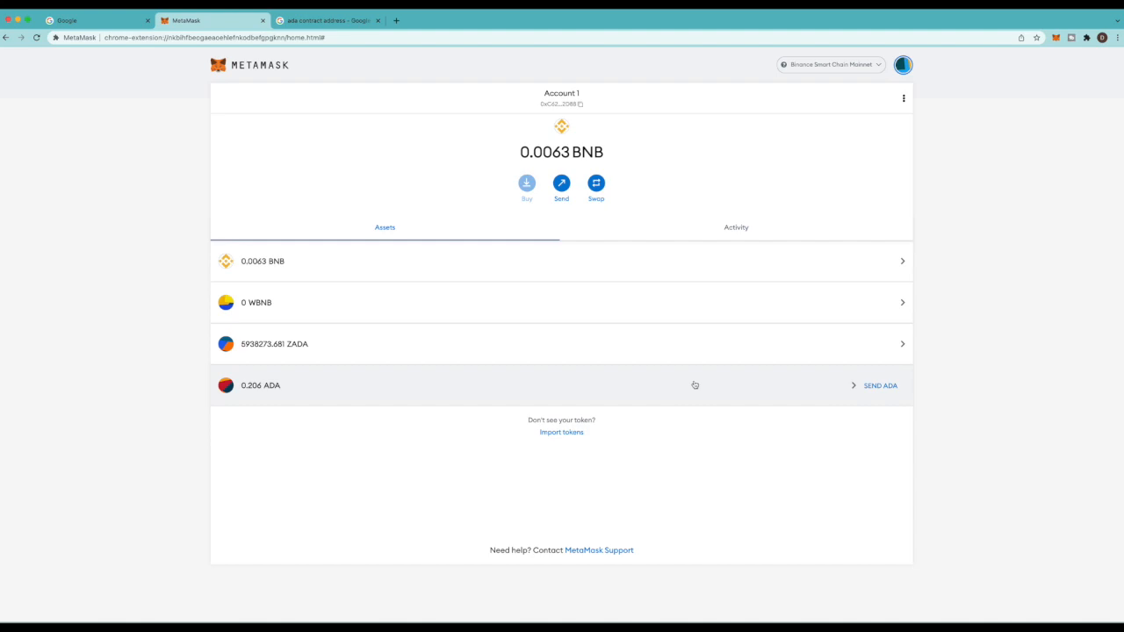
mouse_move(662, 212)
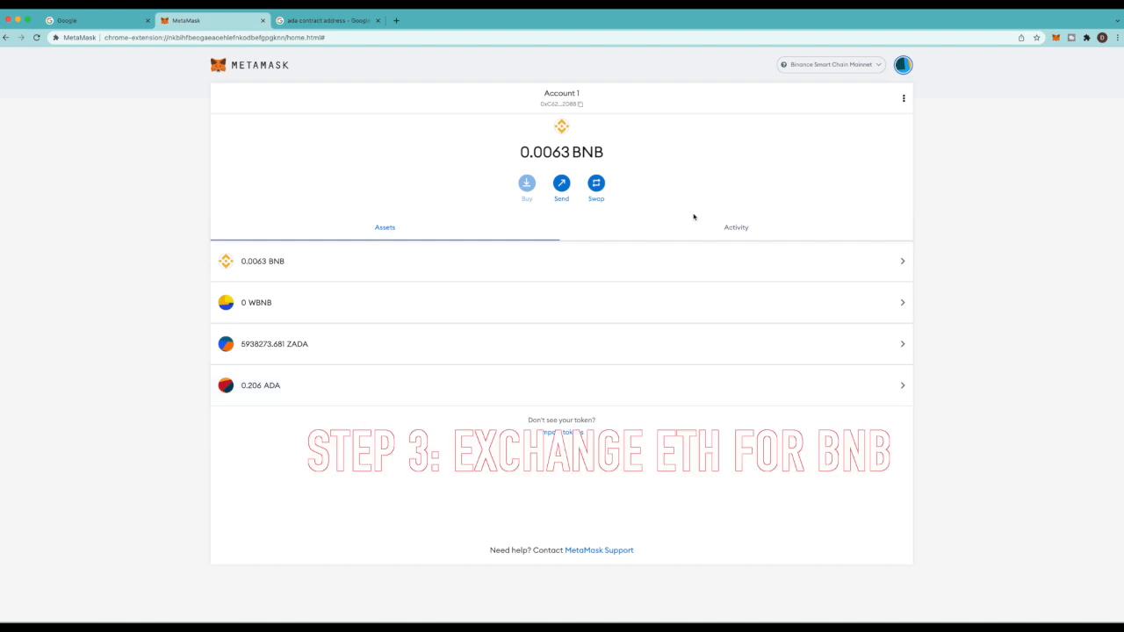
On SimpleSwap, send Ethereum and search 'bnb' for the currency to receive
click(327, 20)
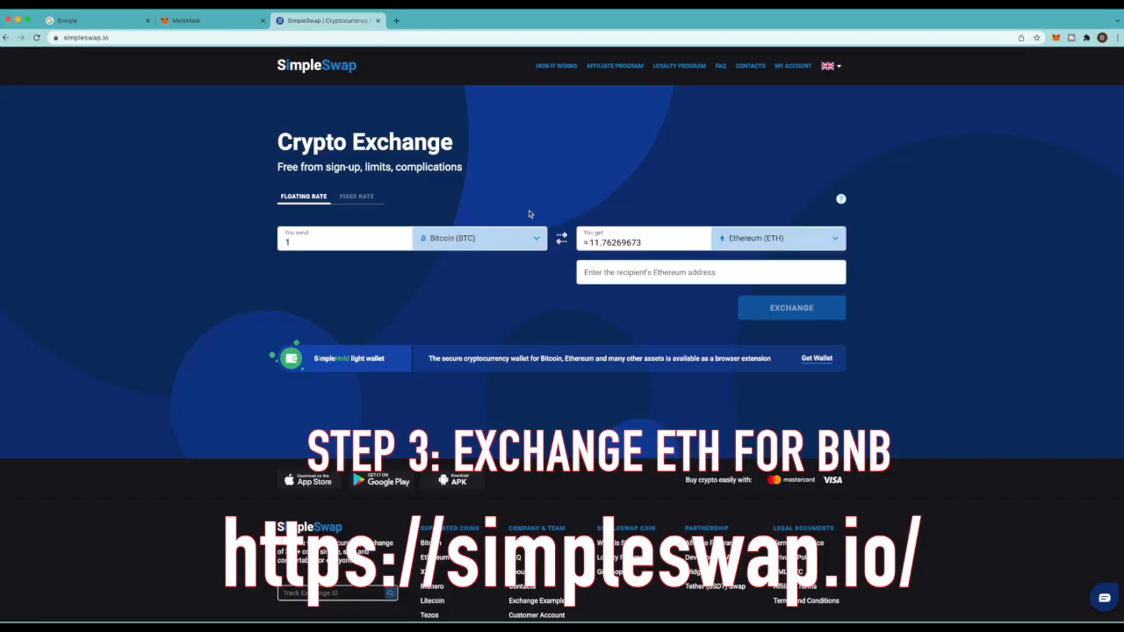
mouse_move(484, 195)
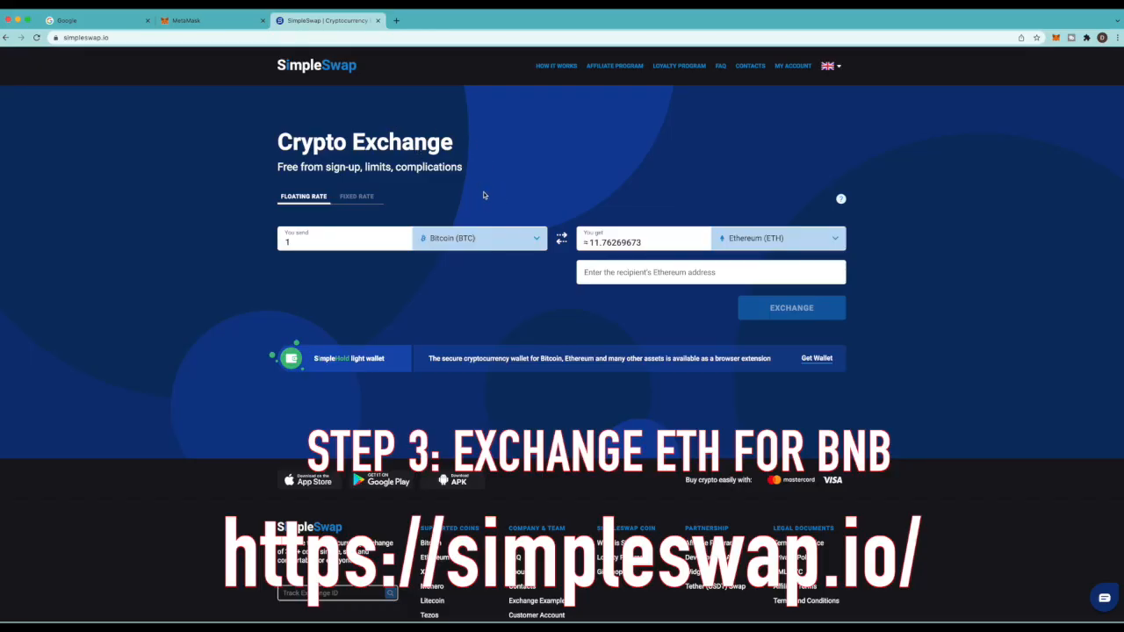
click(478, 237)
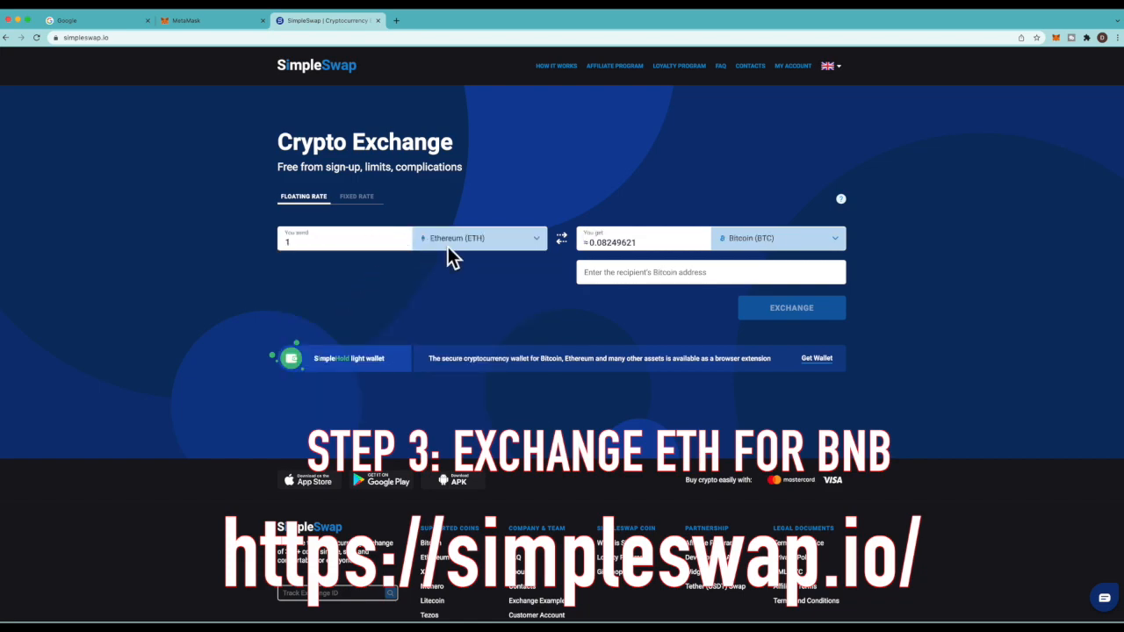
mouse_move(749, 247)
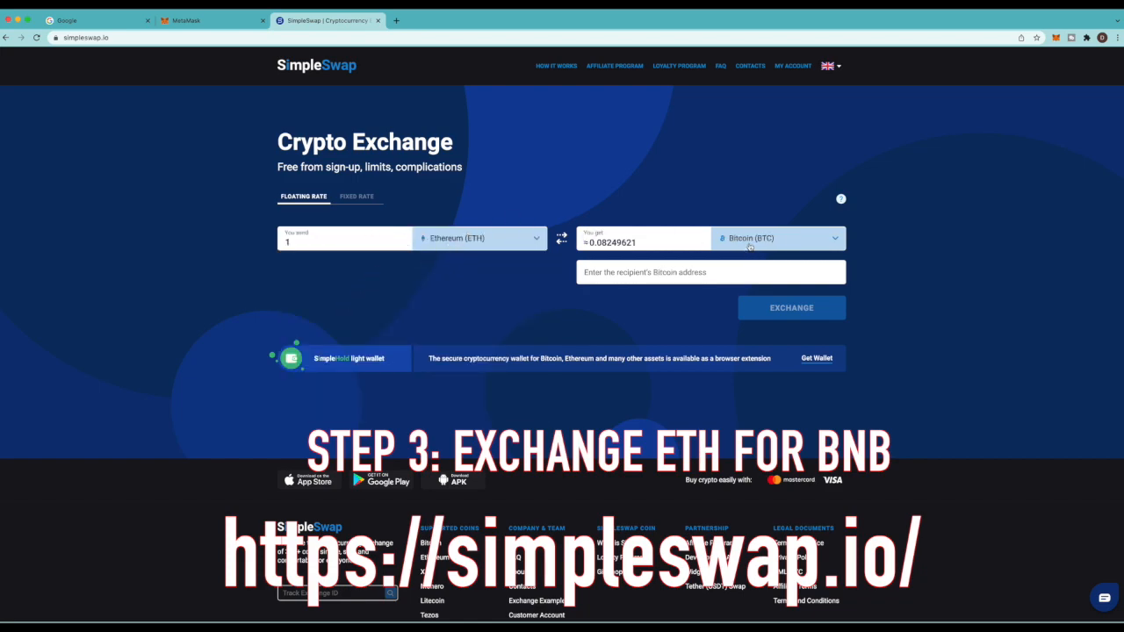
click(778, 238)
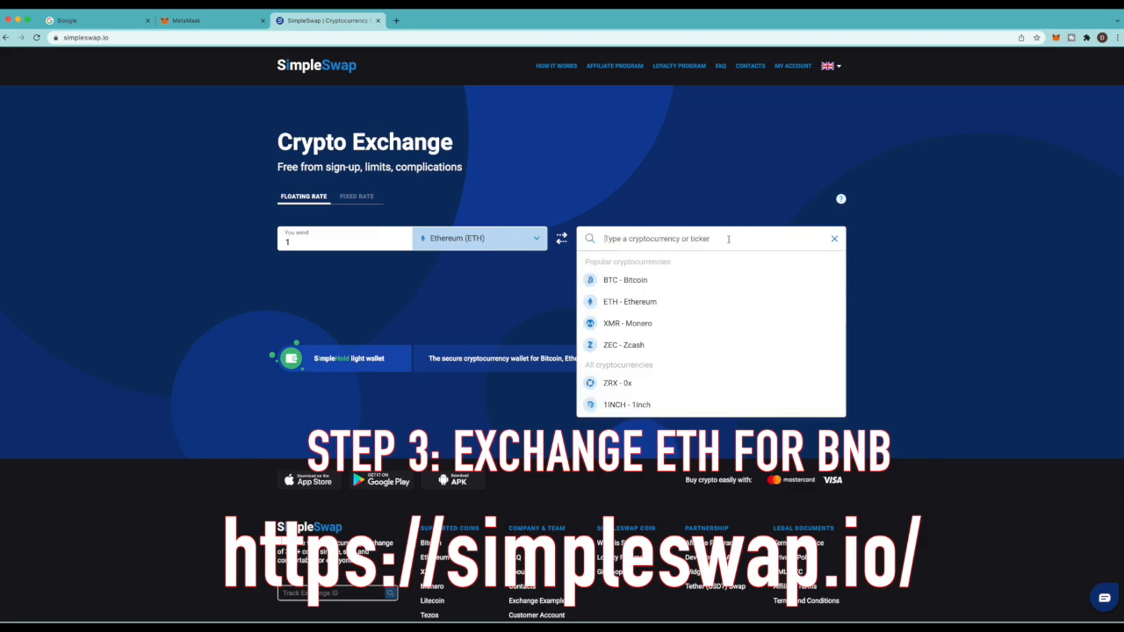
text(bnb)
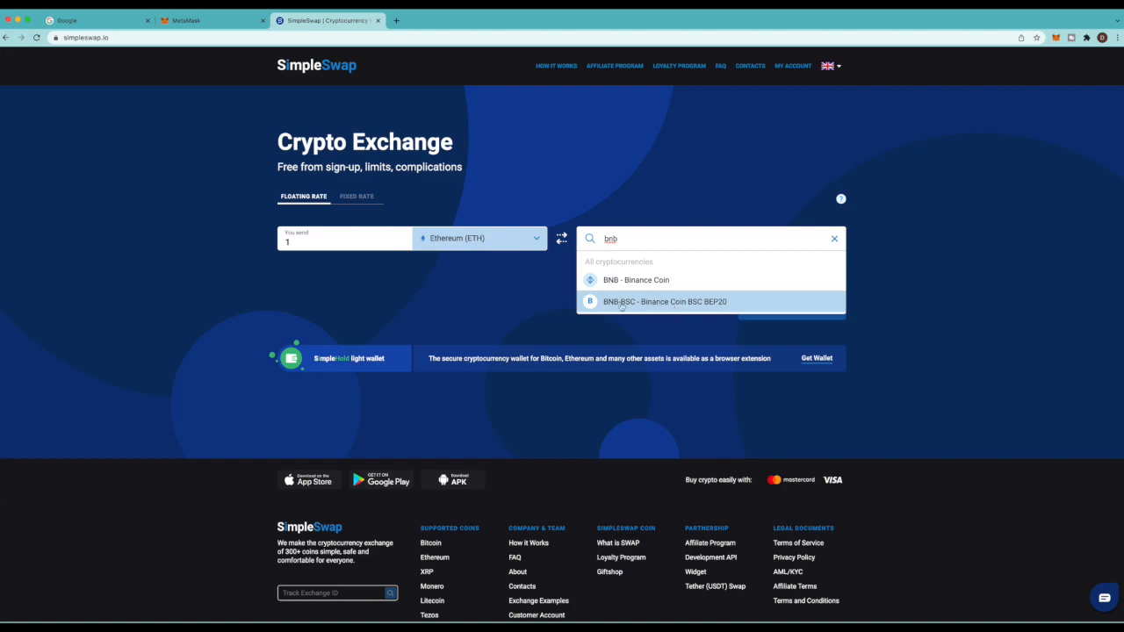
mouse_move(657, 279)
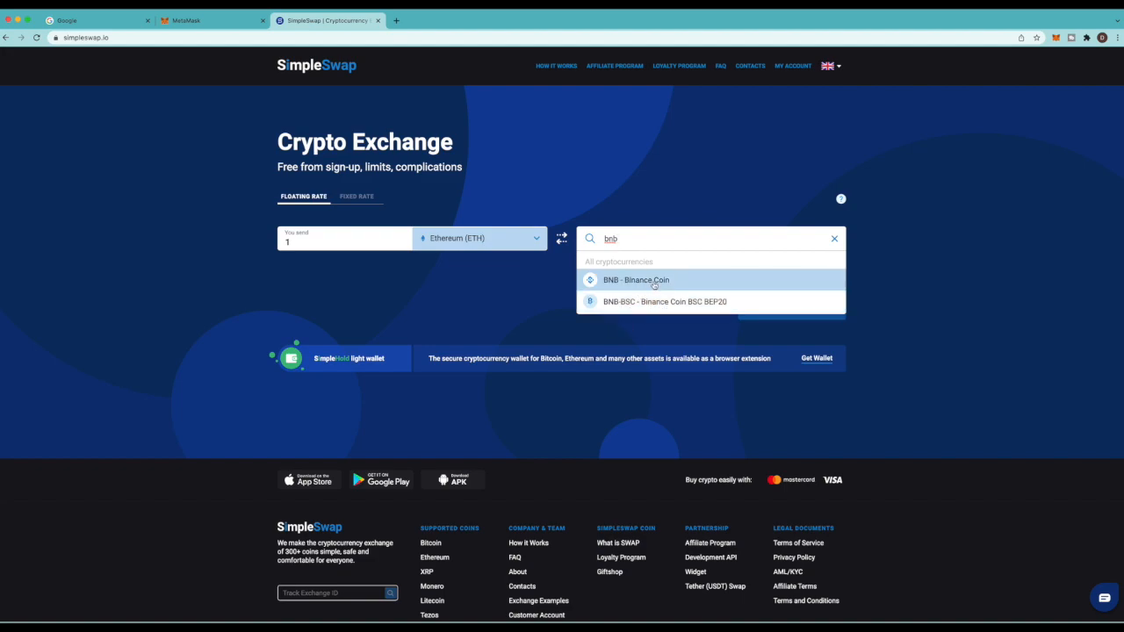
mouse_move(622, 308)
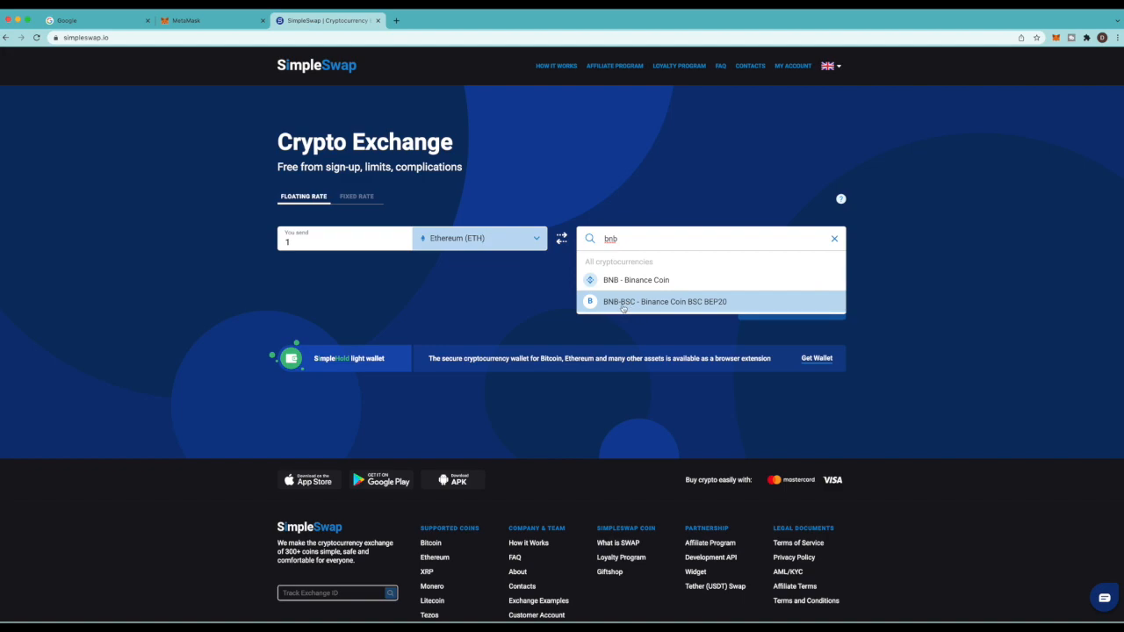
mouse_move(729, 307)
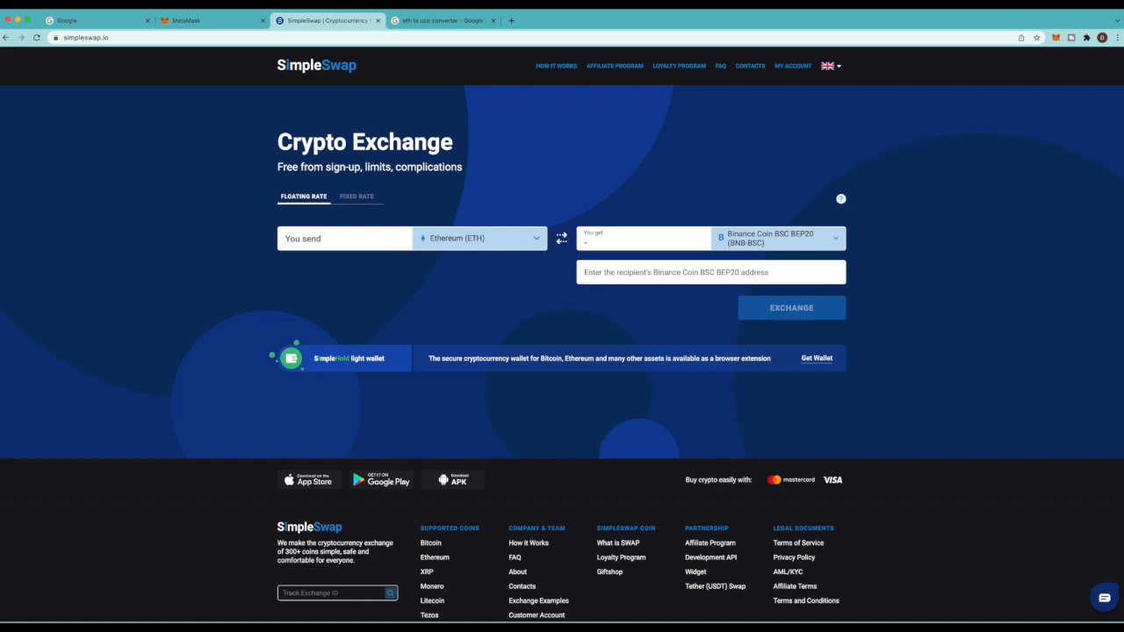
Enter .04 as the ETH amount to send
text(.04)
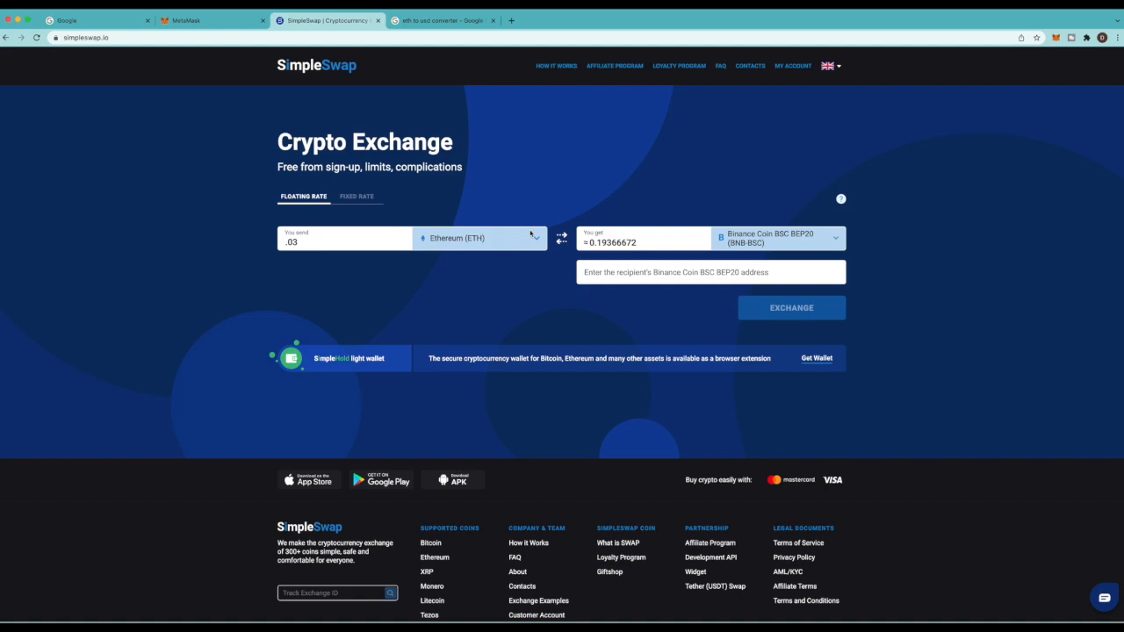
mouse_move(584, 255)
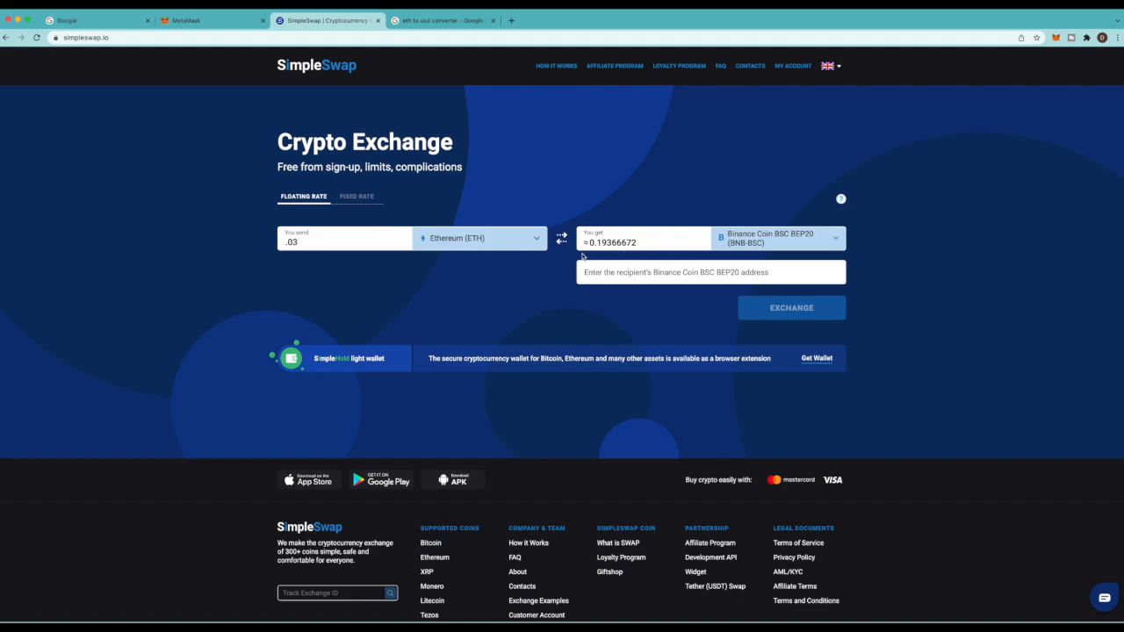
mouse_move(264, 257)
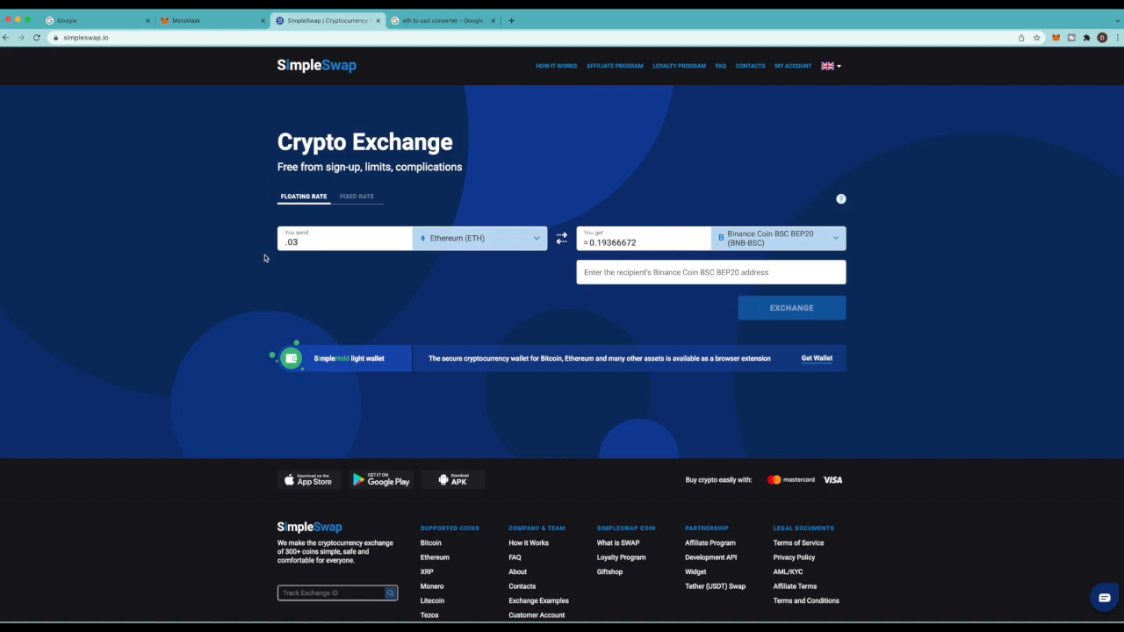
mouse_move(609, 250)
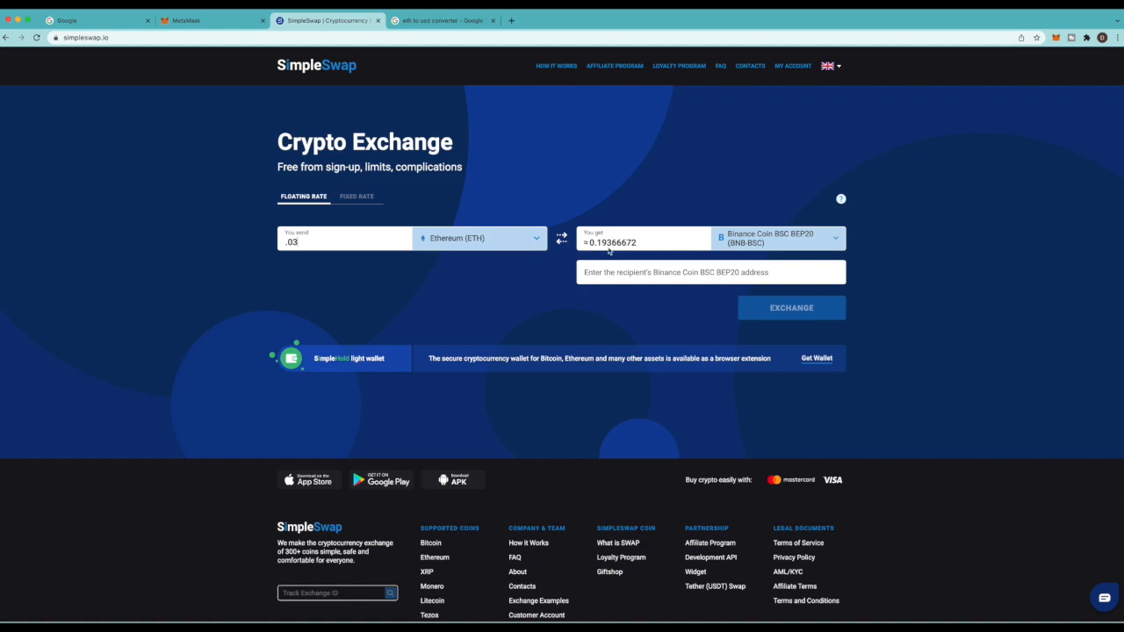
mouse_move(643, 294)
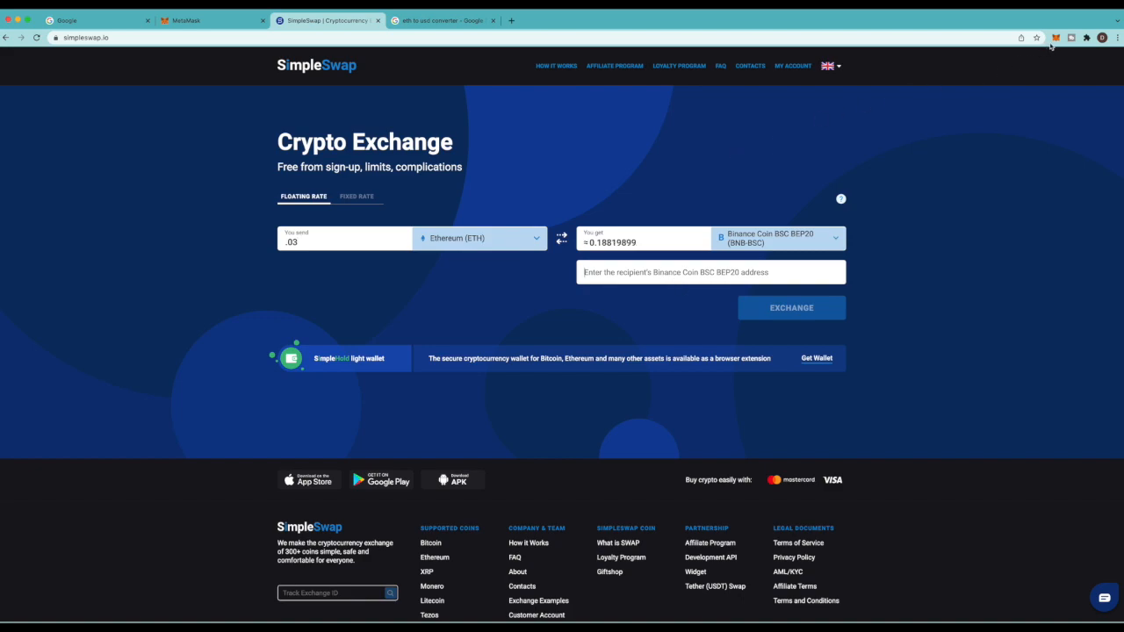
Switch MetaMask to the Ethereum Mainnet network
click(1059, 37)
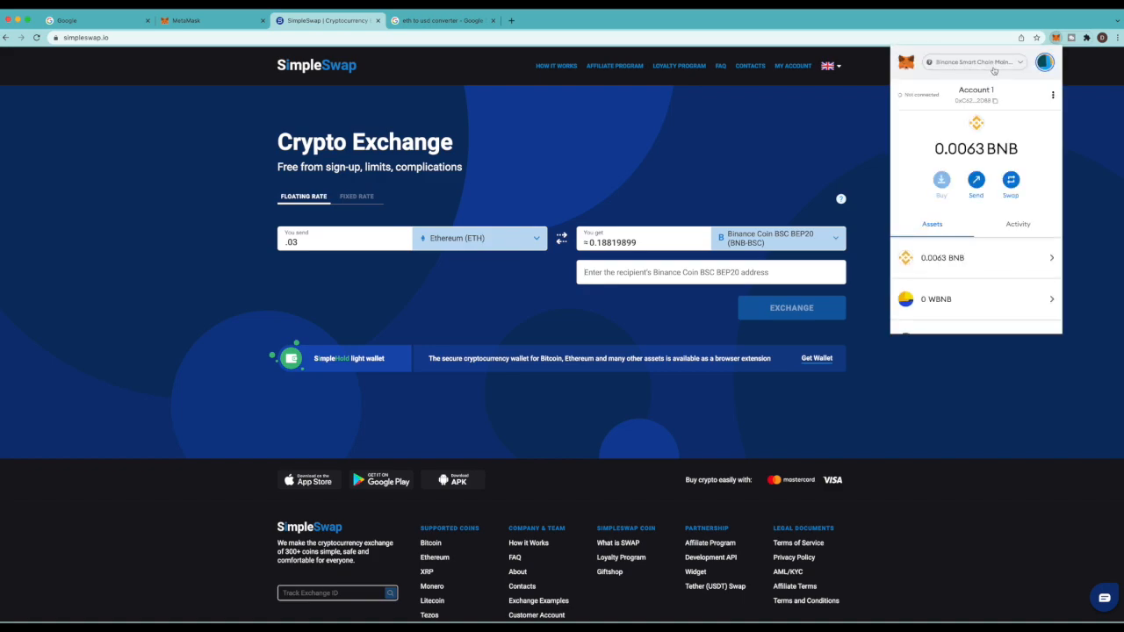
click(973, 63)
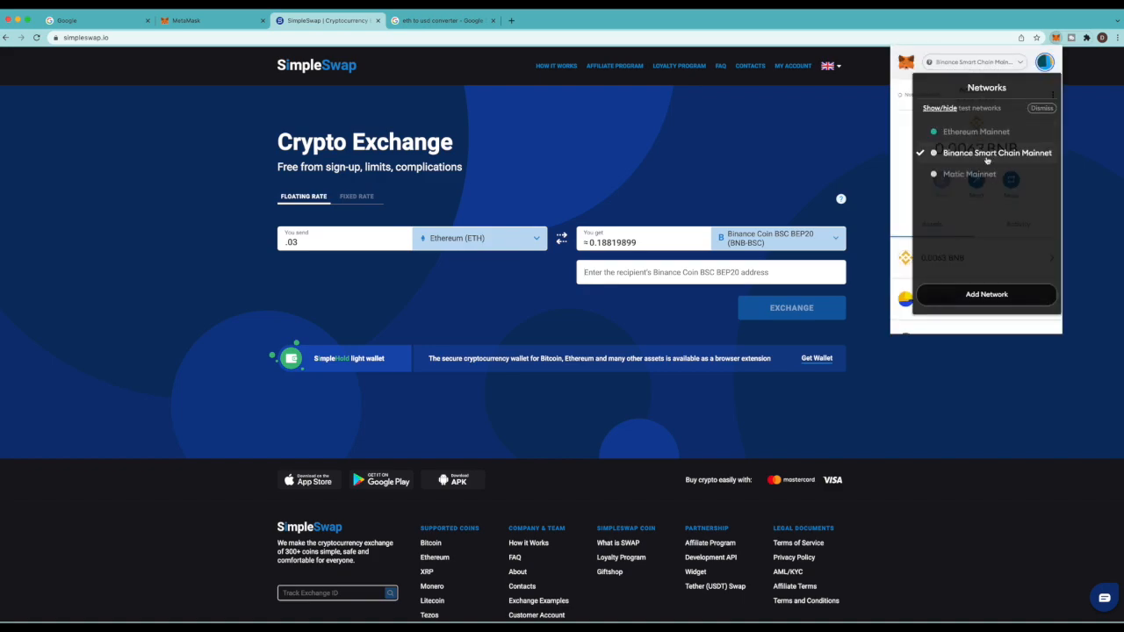
click(996, 152)
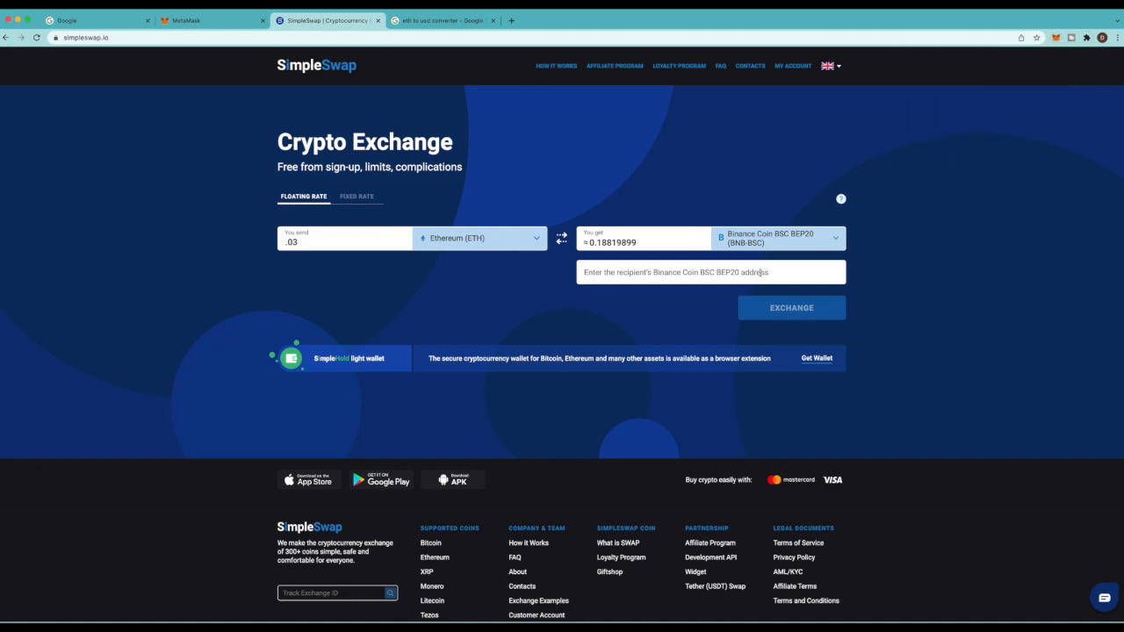
Set recipient 0xC627…2D88 and create the ETH to BNB-BSC exchange
text(0xC627450aB9f9b4225885AdCC54Da5771A8A22D88)
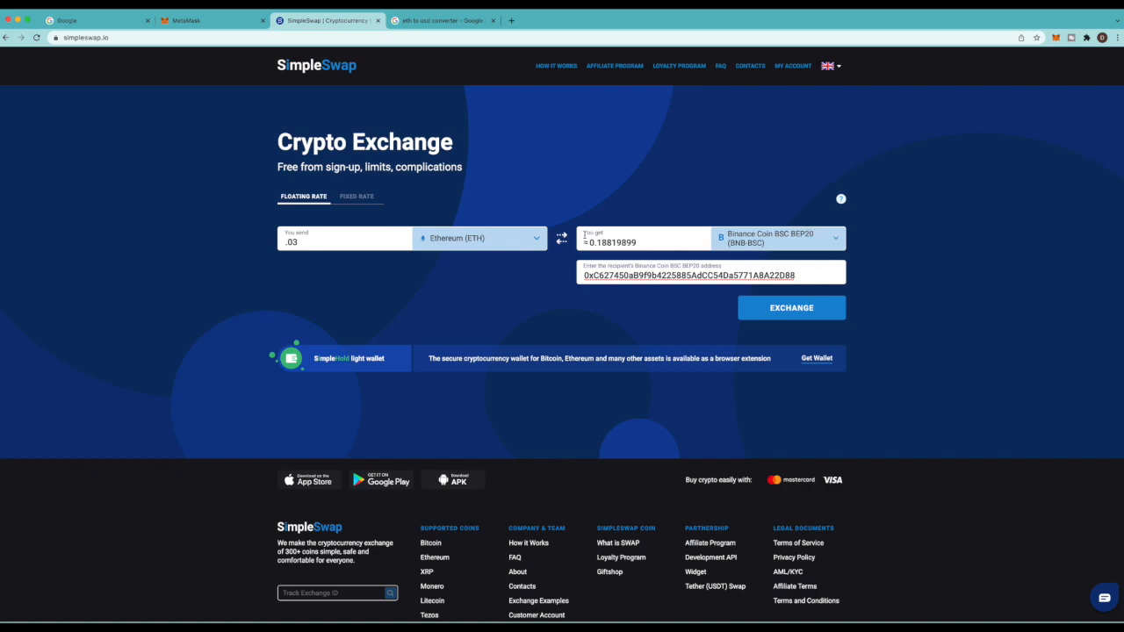
mouse_move(766, 307)
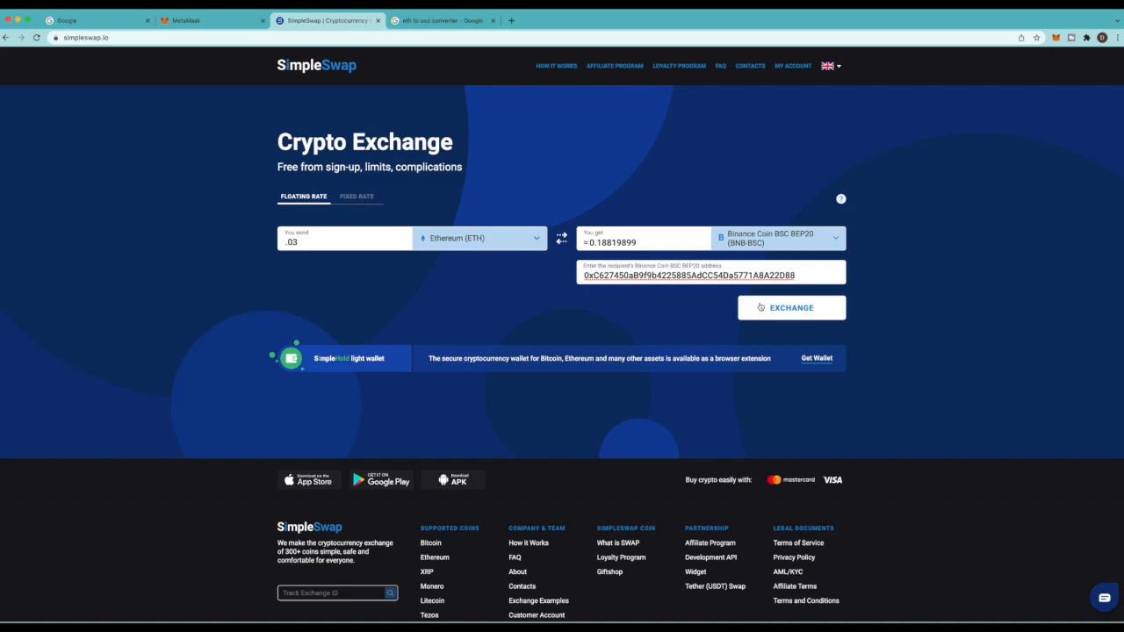
click(791, 307)
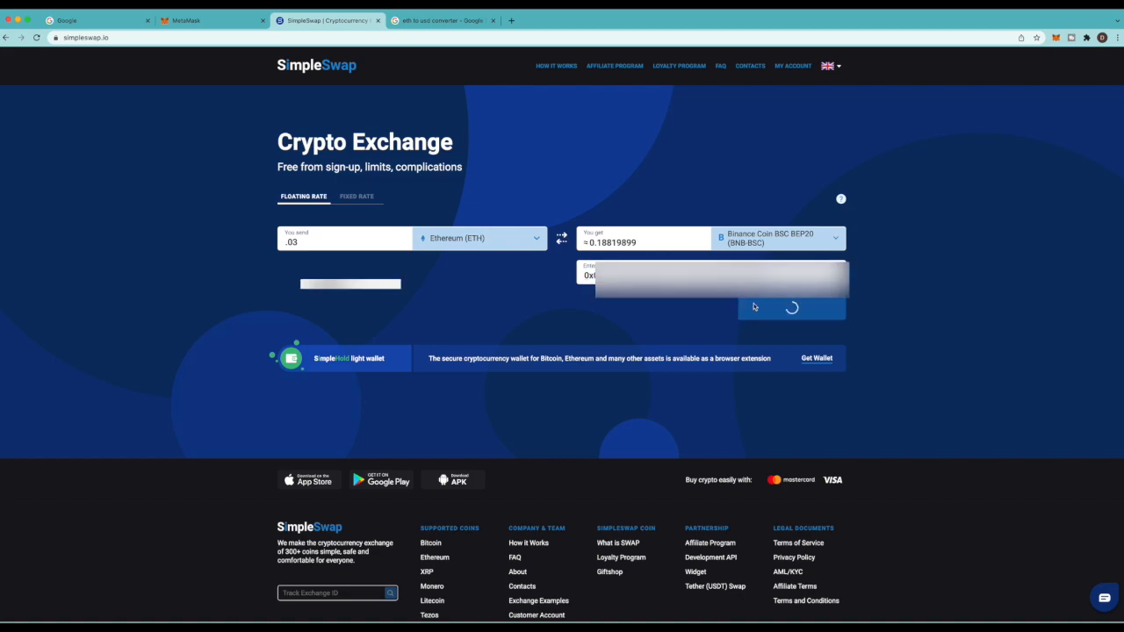
click(792, 308)
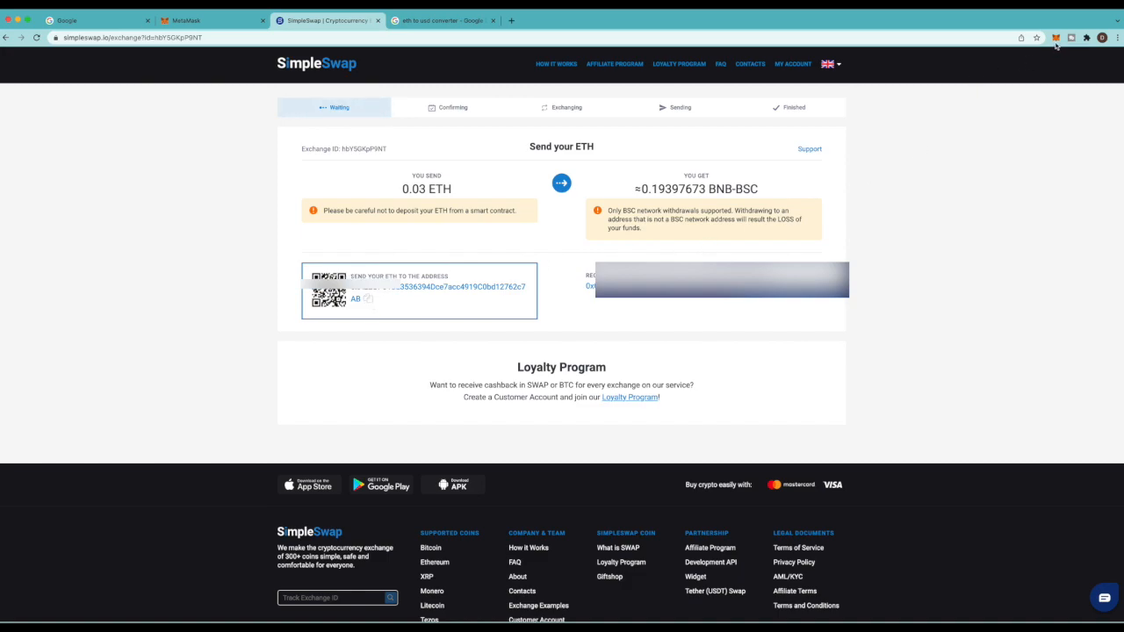
click(1061, 38)
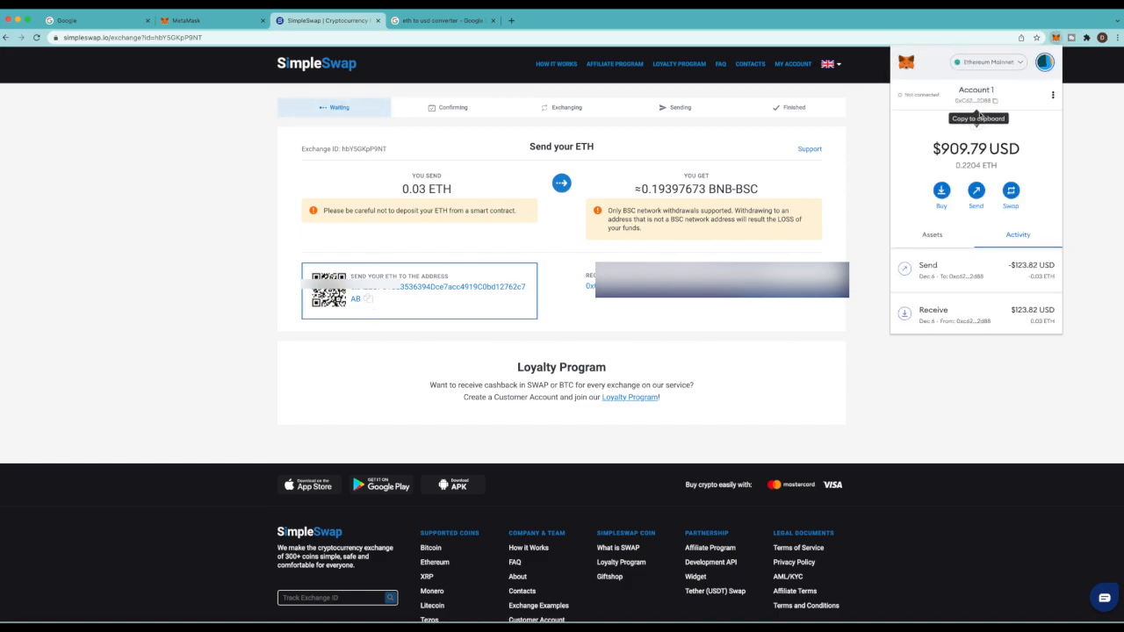
Send and confirm 0.03 ETH from MetaMask to the SimpleSwap deposit address
click(976, 193)
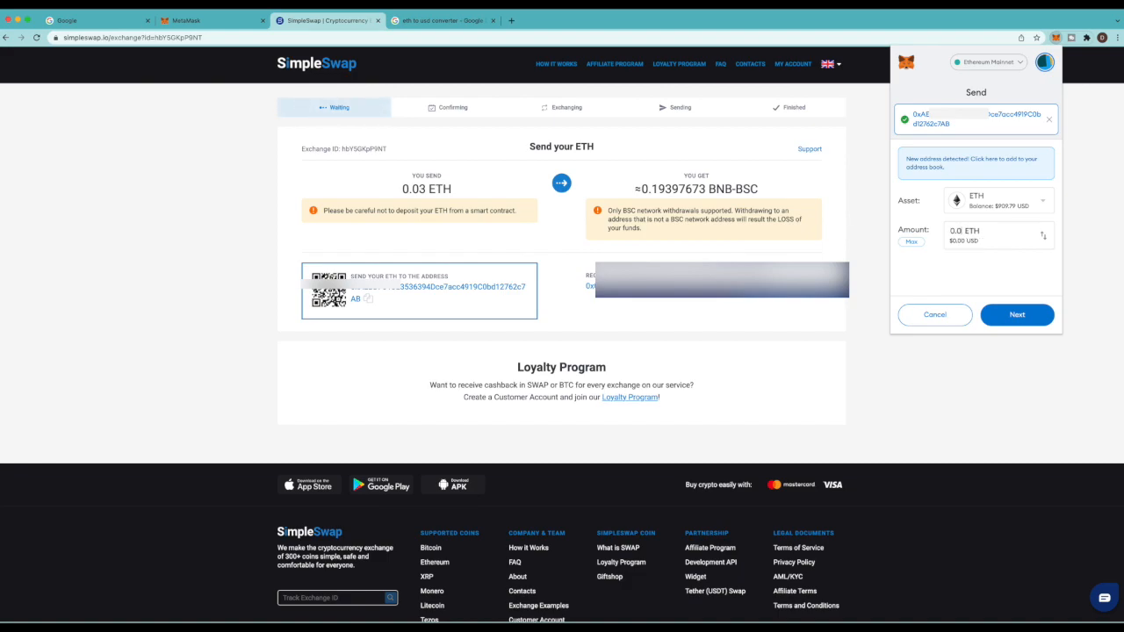
text(0.03)
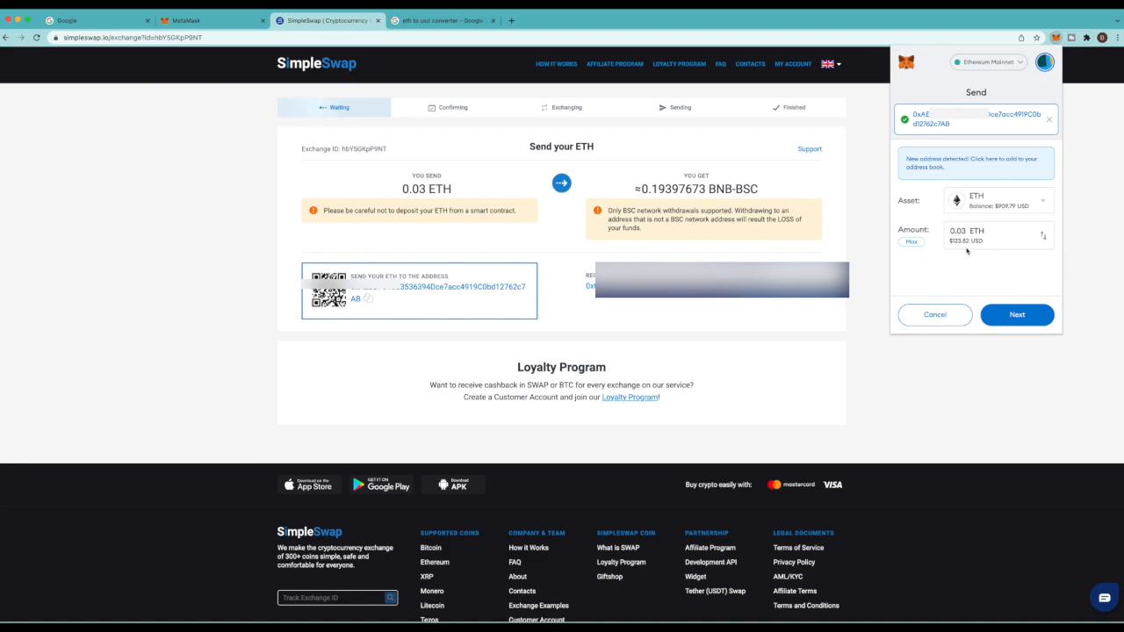
click(1016, 314)
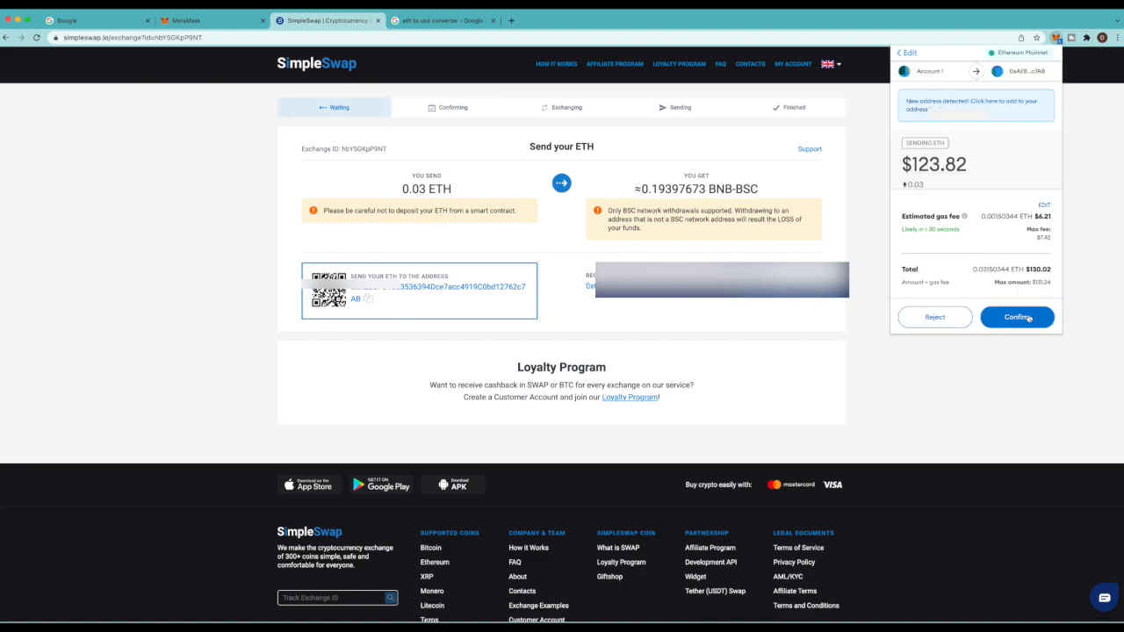
click(1017, 317)
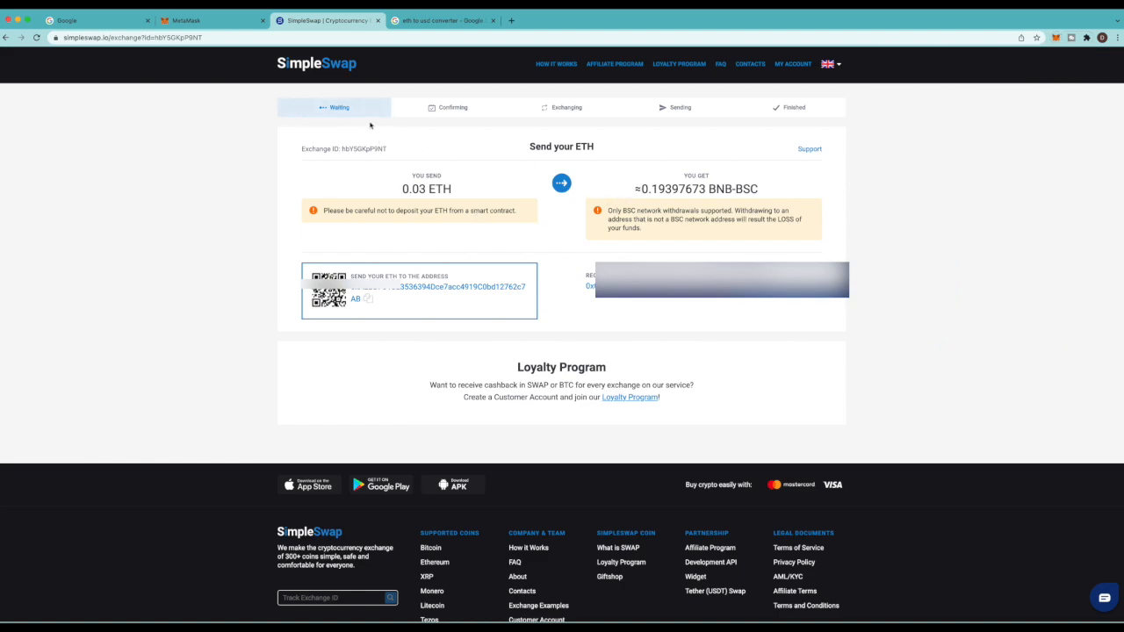
mouse_move(357, 112)
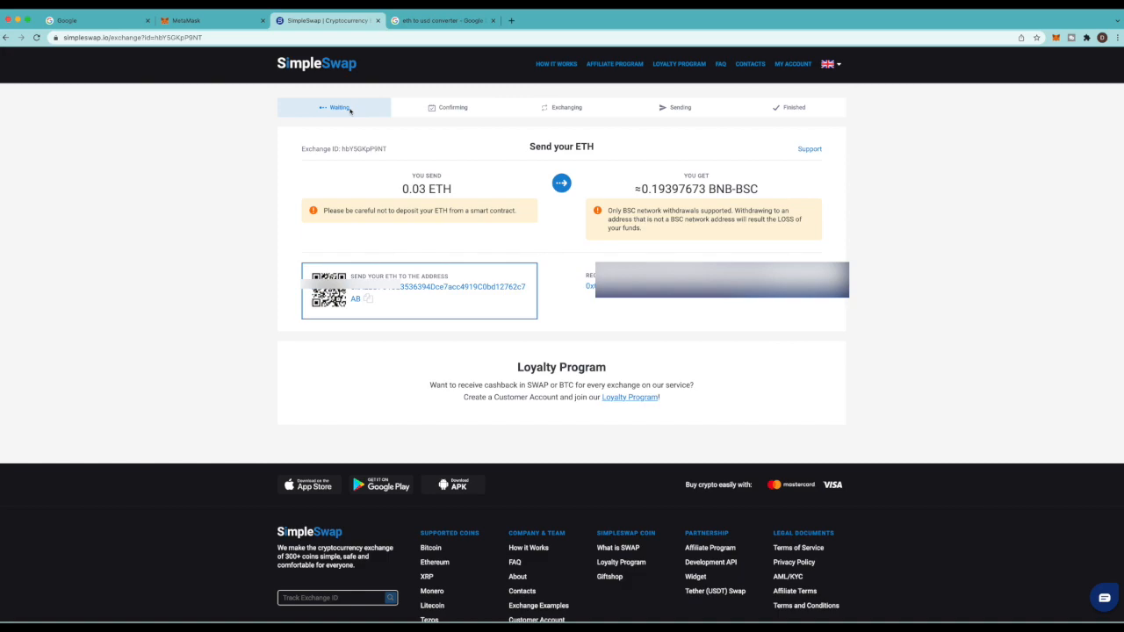
mouse_move(346, 114)
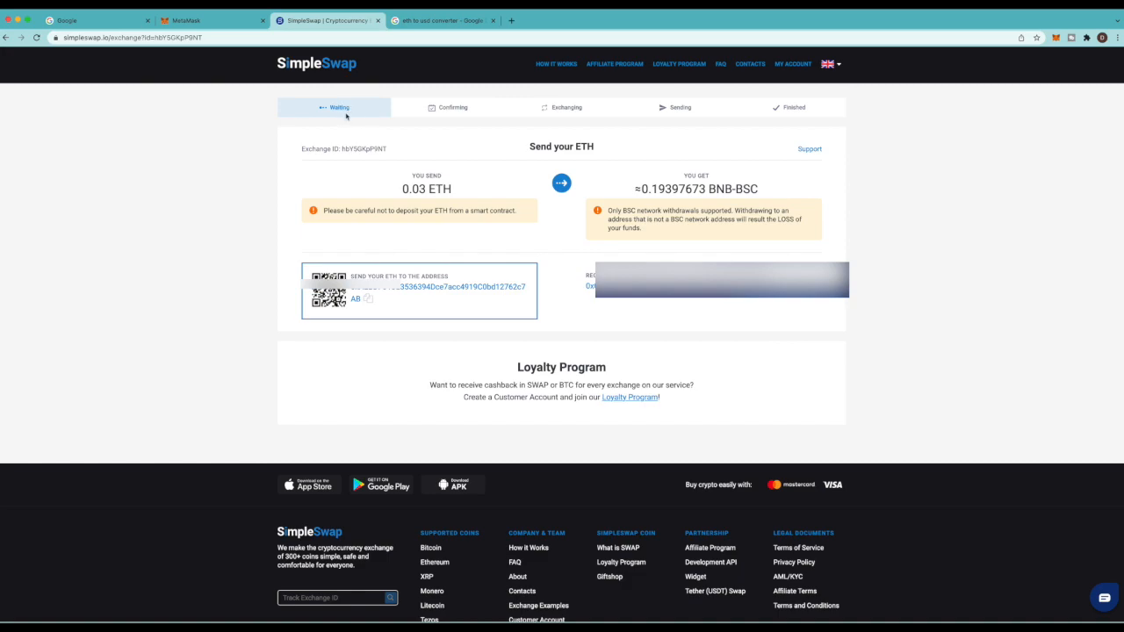
mouse_move(362, 111)
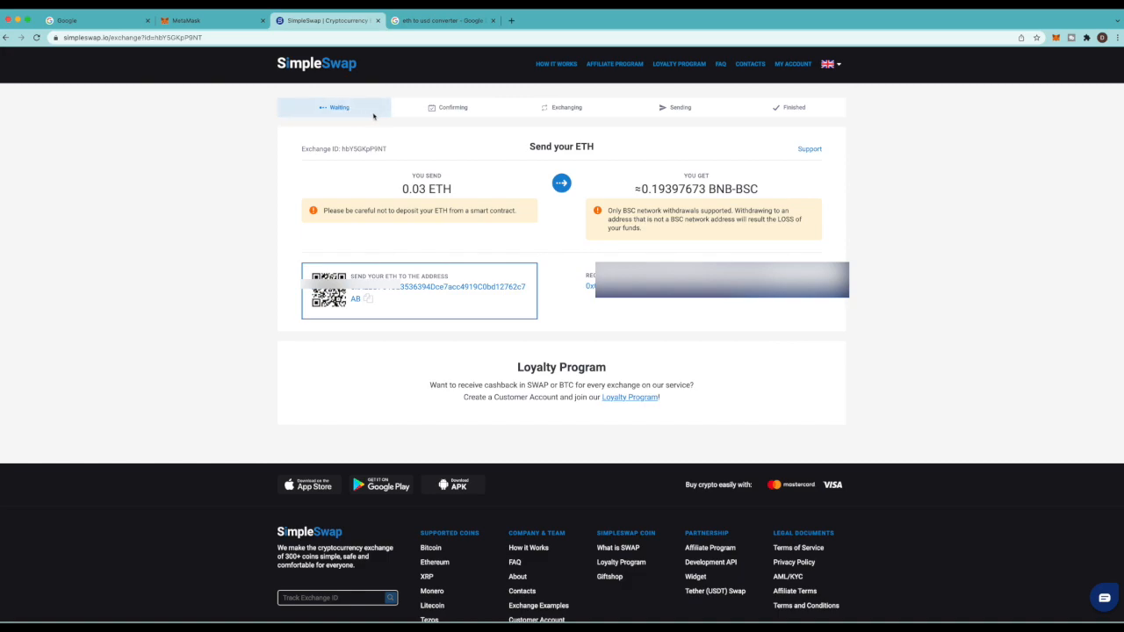
mouse_move(640, 122)
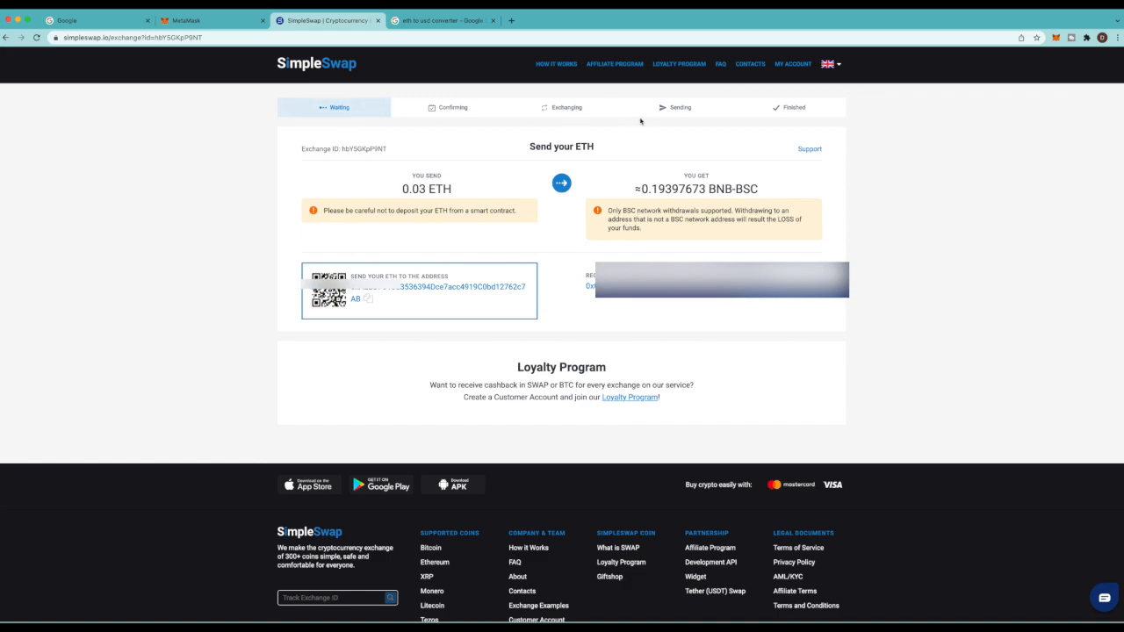
mouse_move(652, 103)
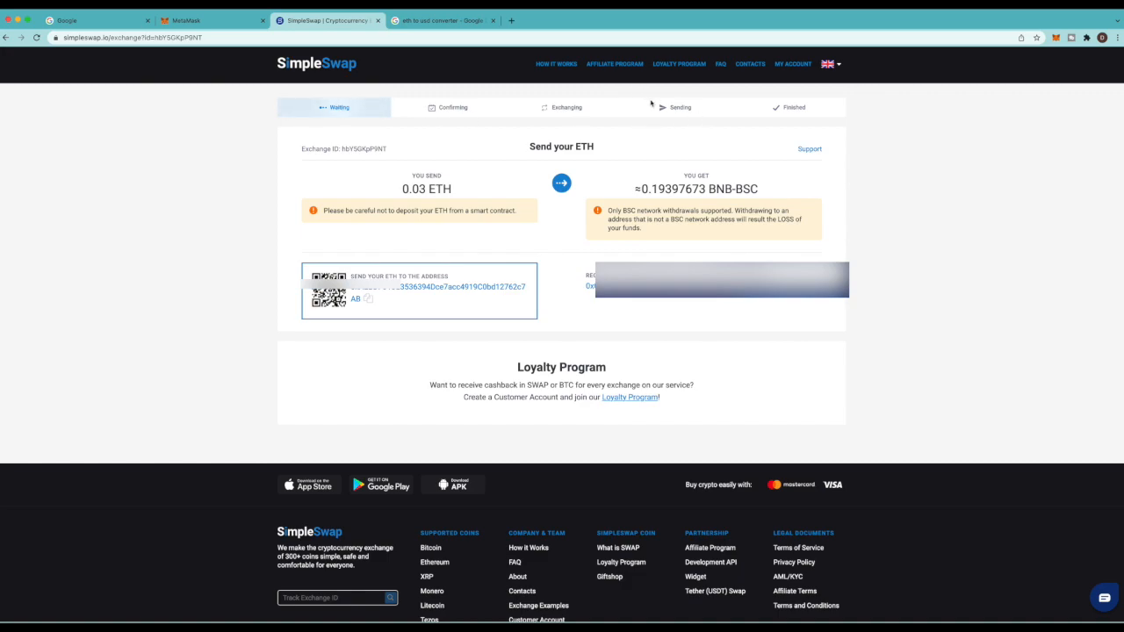
mouse_move(617, 93)
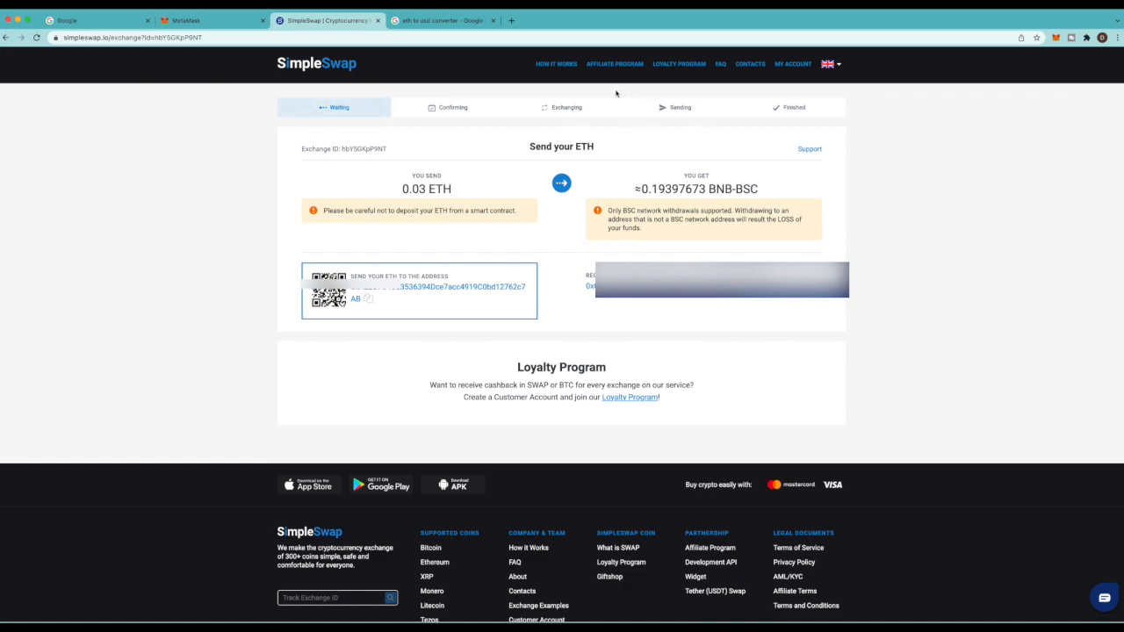
mouse_move(779, 106)
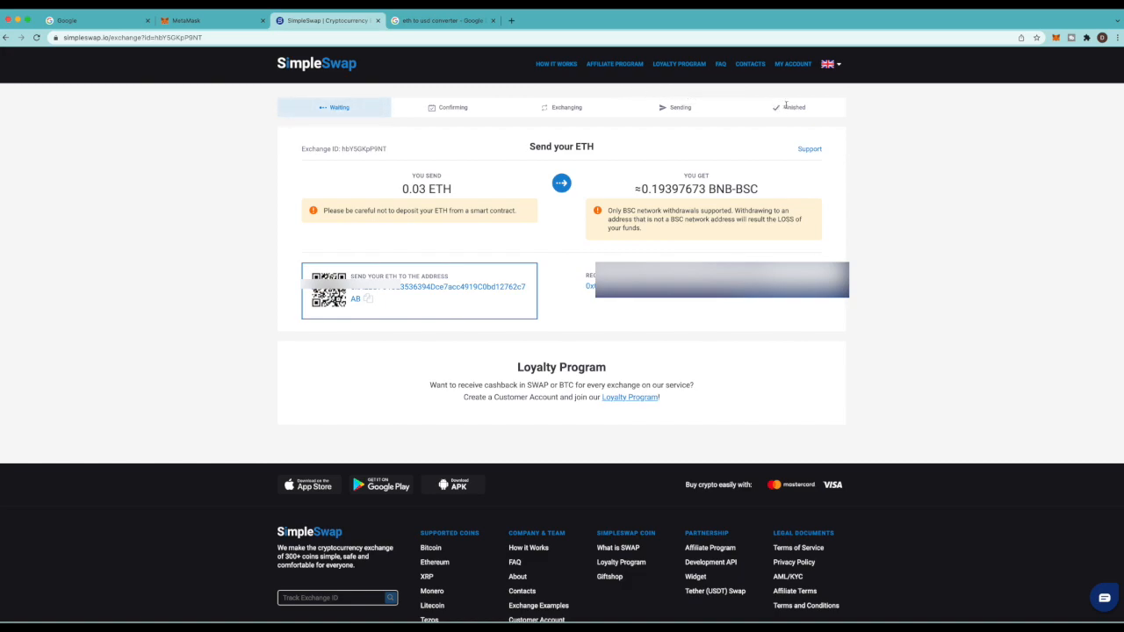
mouse_move(471, 122)
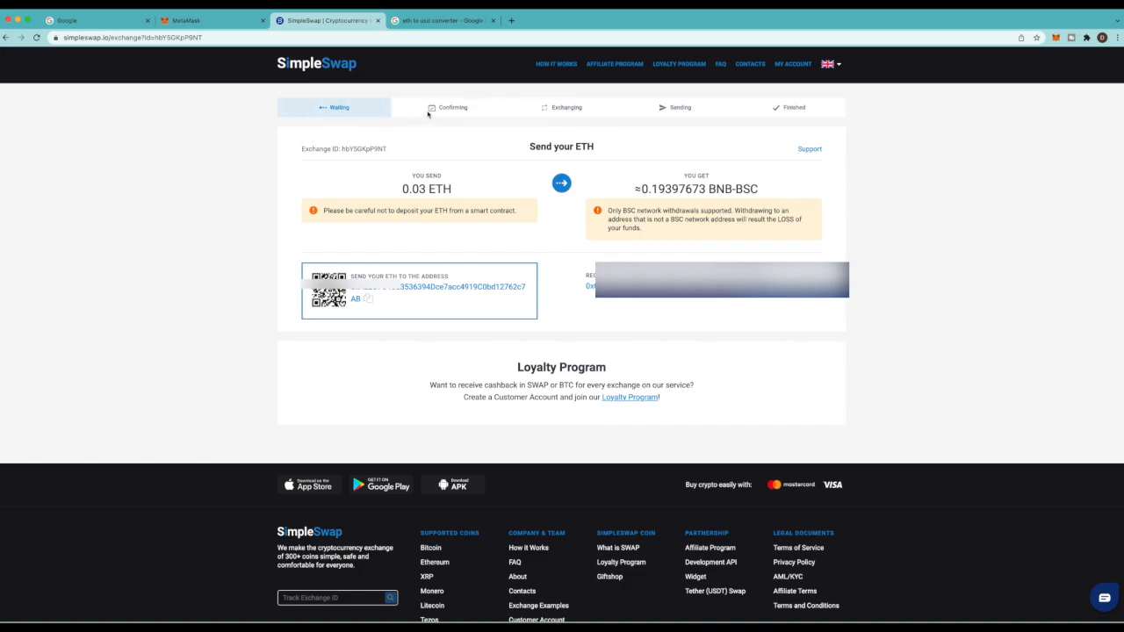
mouse_move(376, 112)
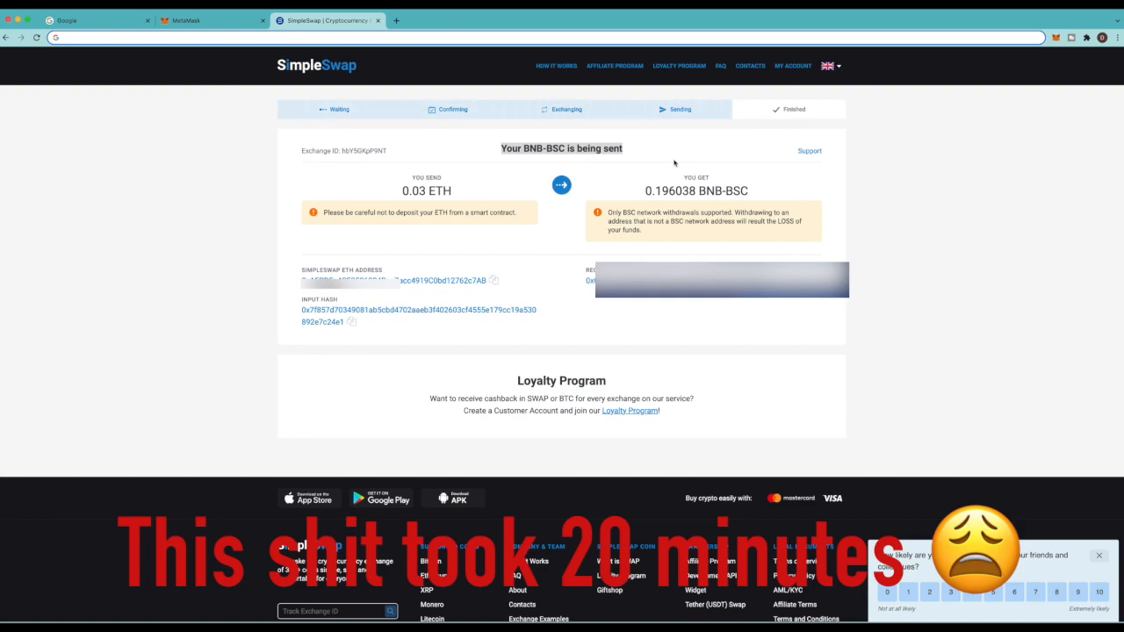
mouse_move(902, 115)
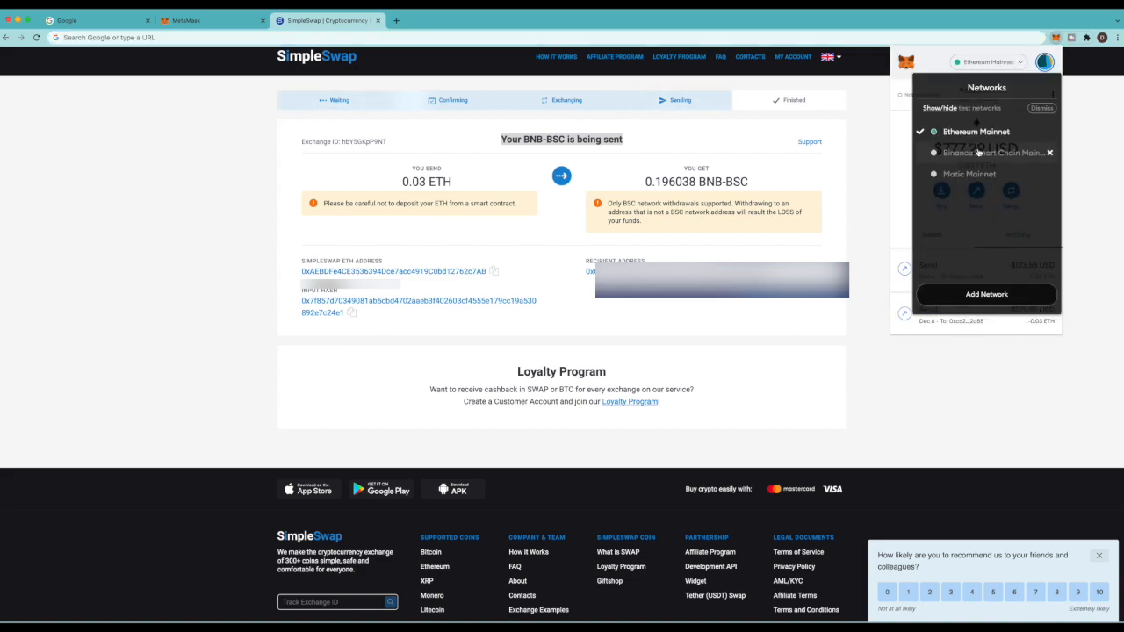
Switch MetaMask to Binance Smart Chain Mainnet, showing a 0.2024 BNB balance
click(984, 152)
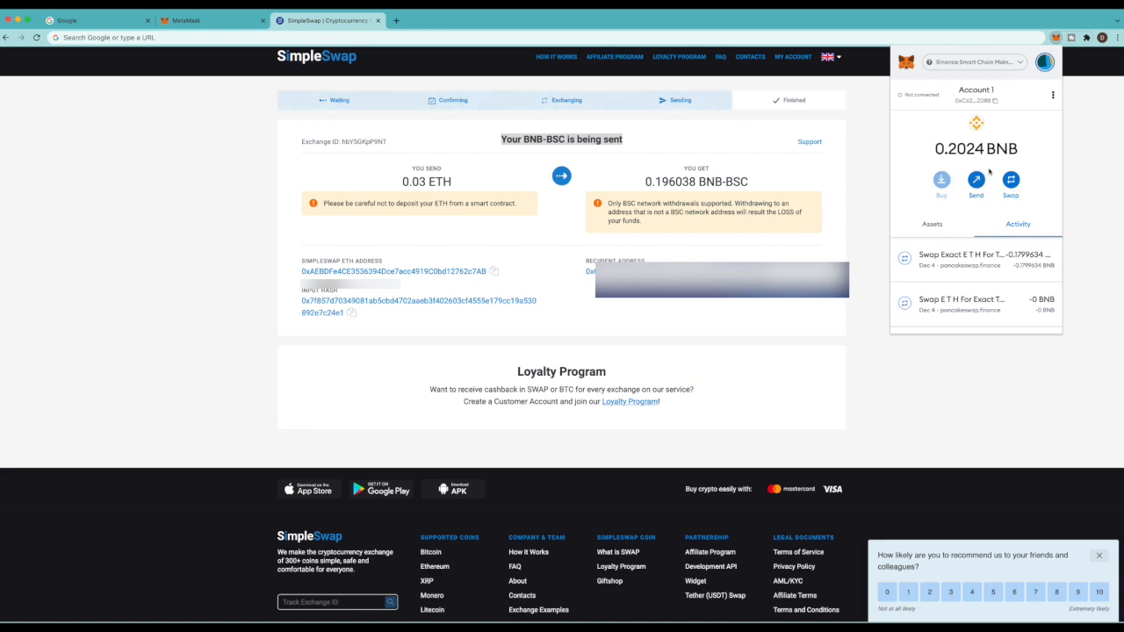
click(96, 19)
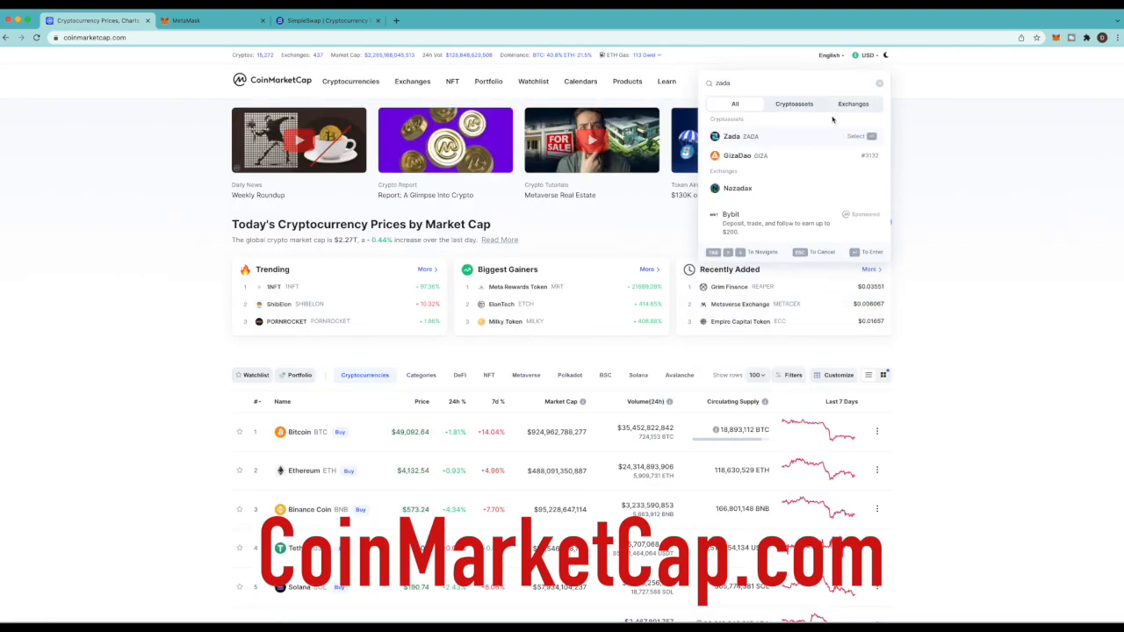
Open Zada's CoinMarketCap page and view its $0.00001045 price and Zada-to-USD chart
click(720, 136)
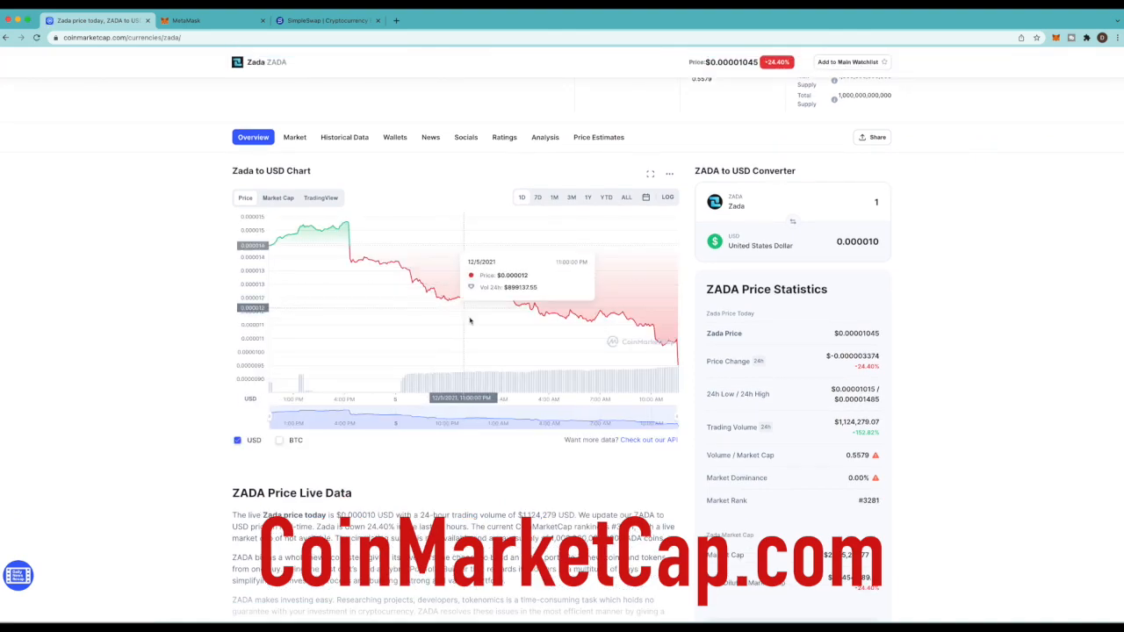
scroll(down, 3)
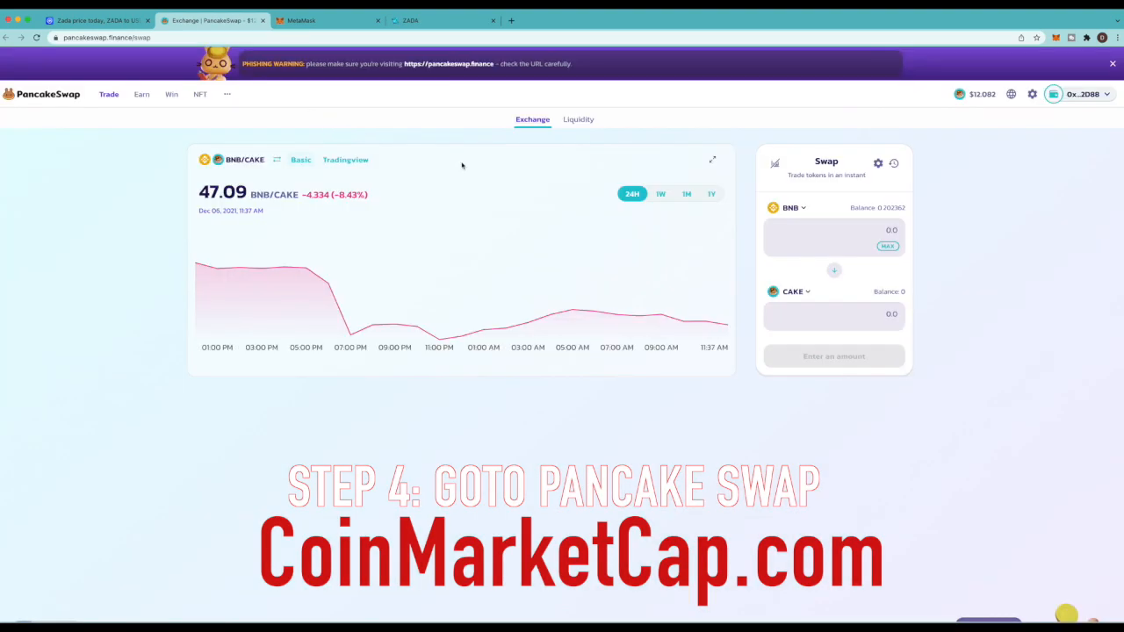
mouse_move(783, 208)
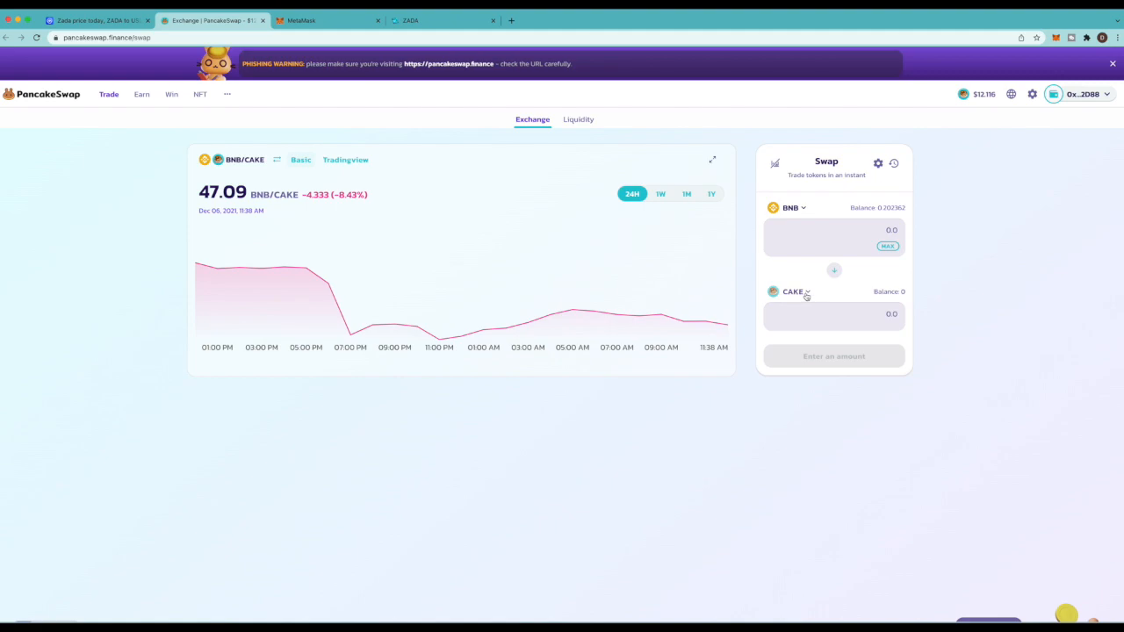
Replace CAKE with ZADA via its website's contract address, trading 0.192362625 BNB for ~11,464,500 ZADA
click(793, 292)
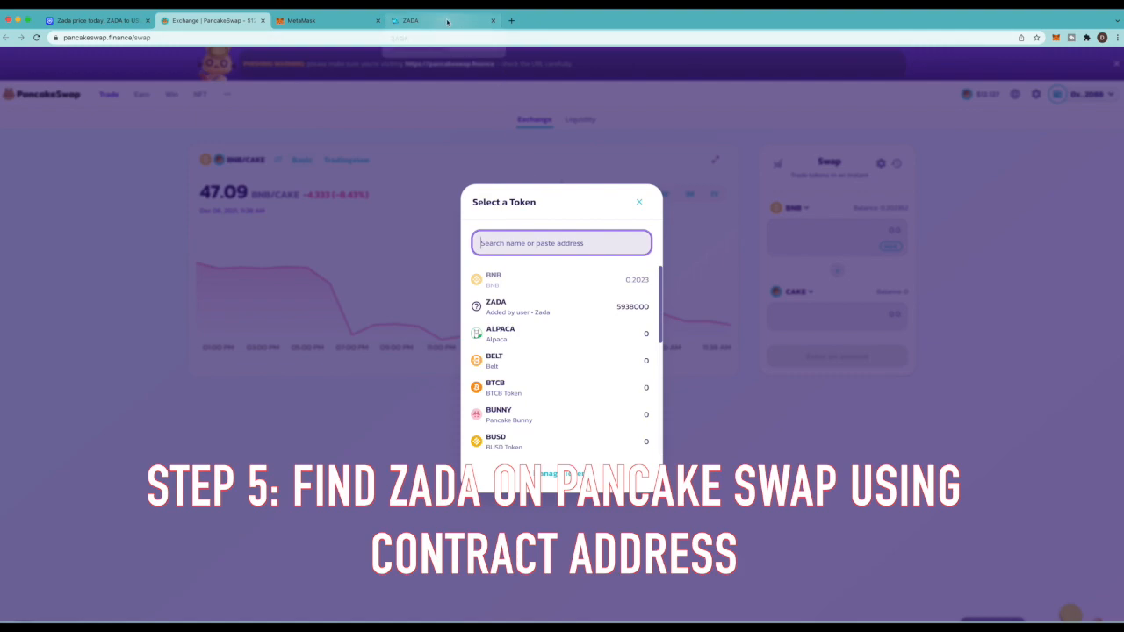
click(423, 19)
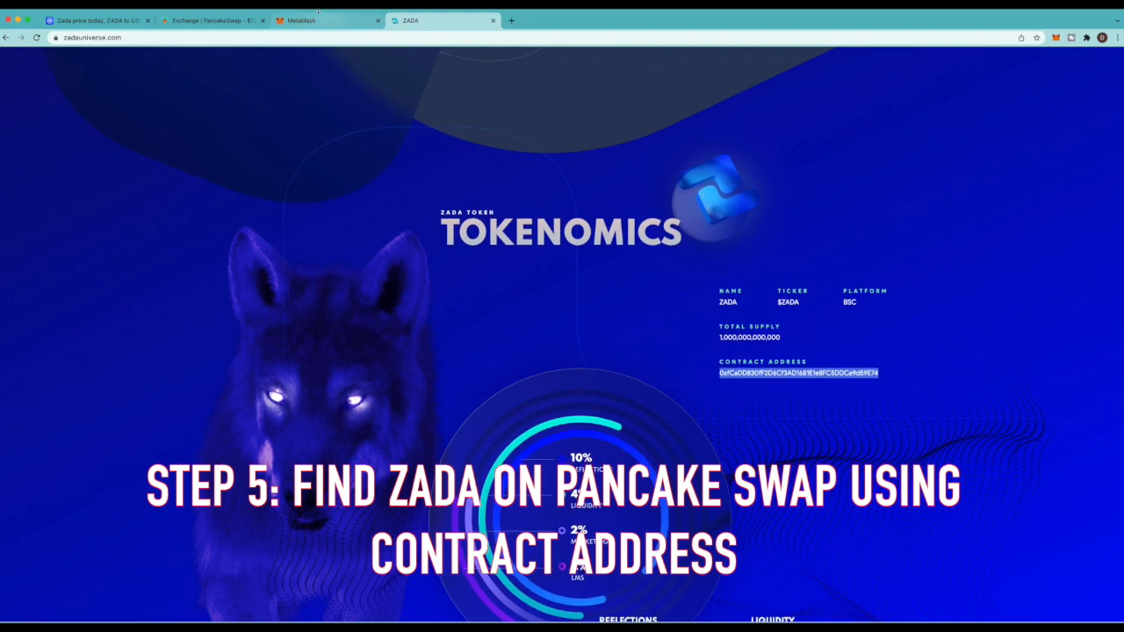
click(215, 19)
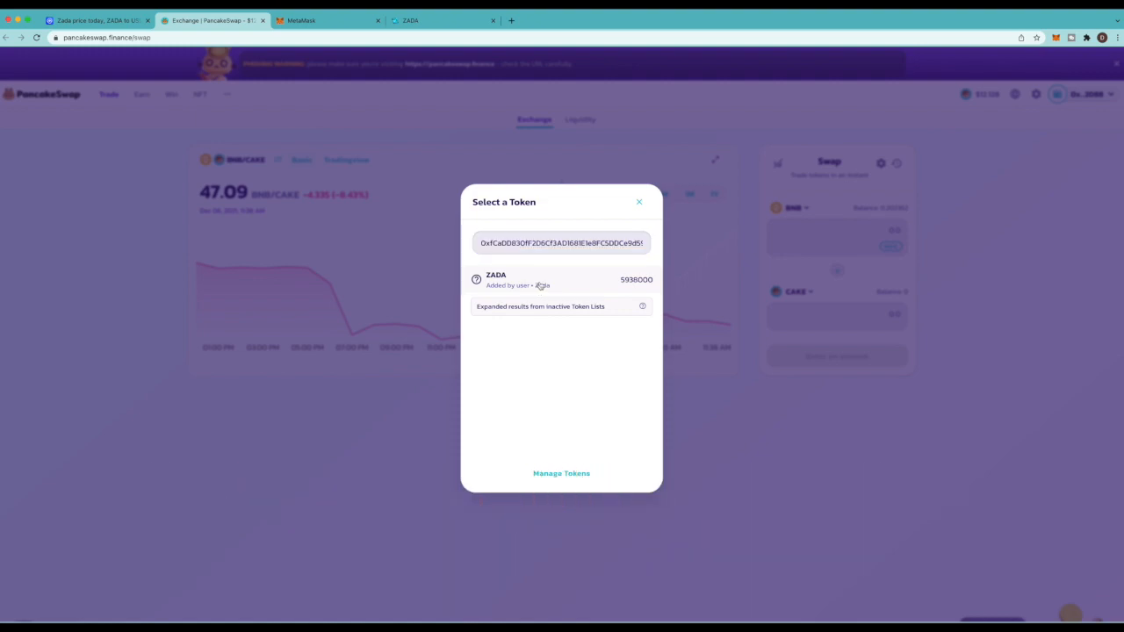
click(496, 280)
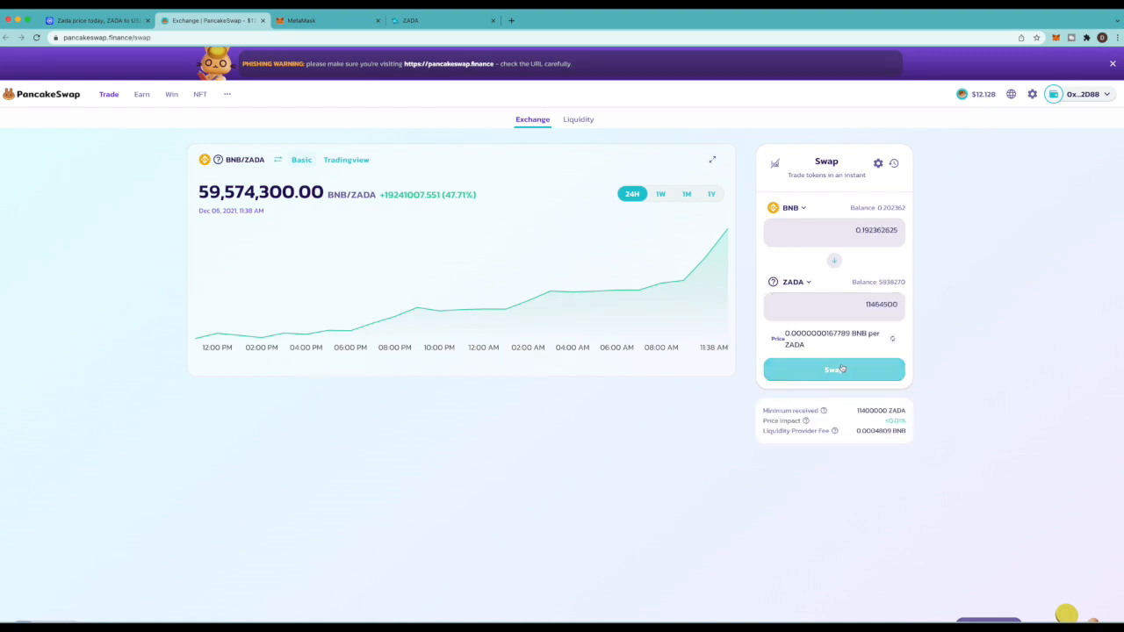
click(834, 369)
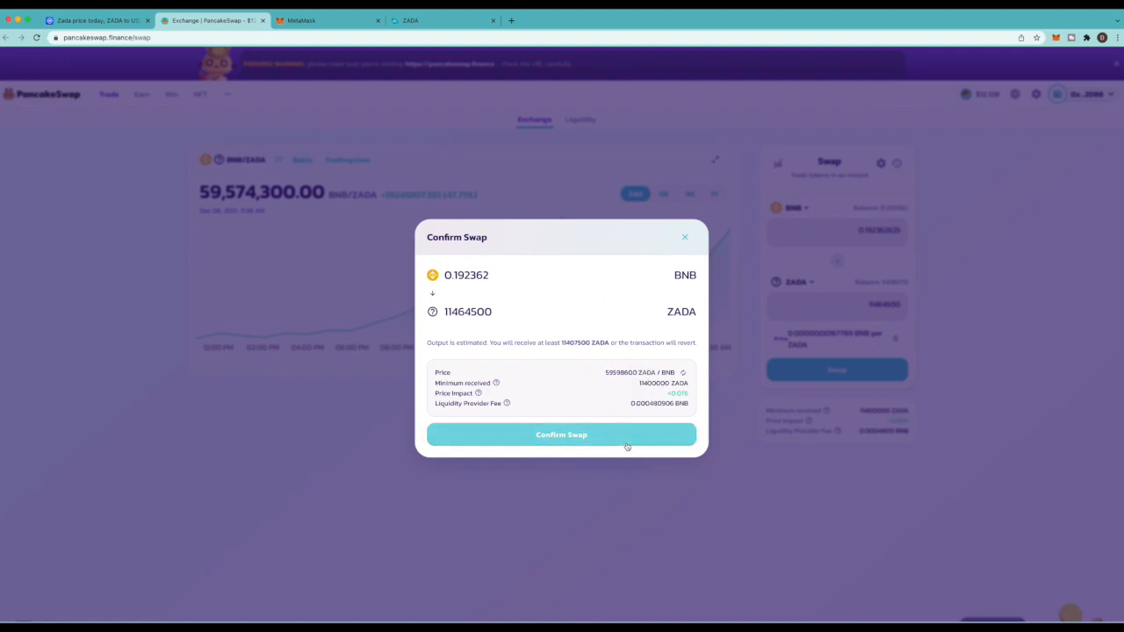
click(561, 434)
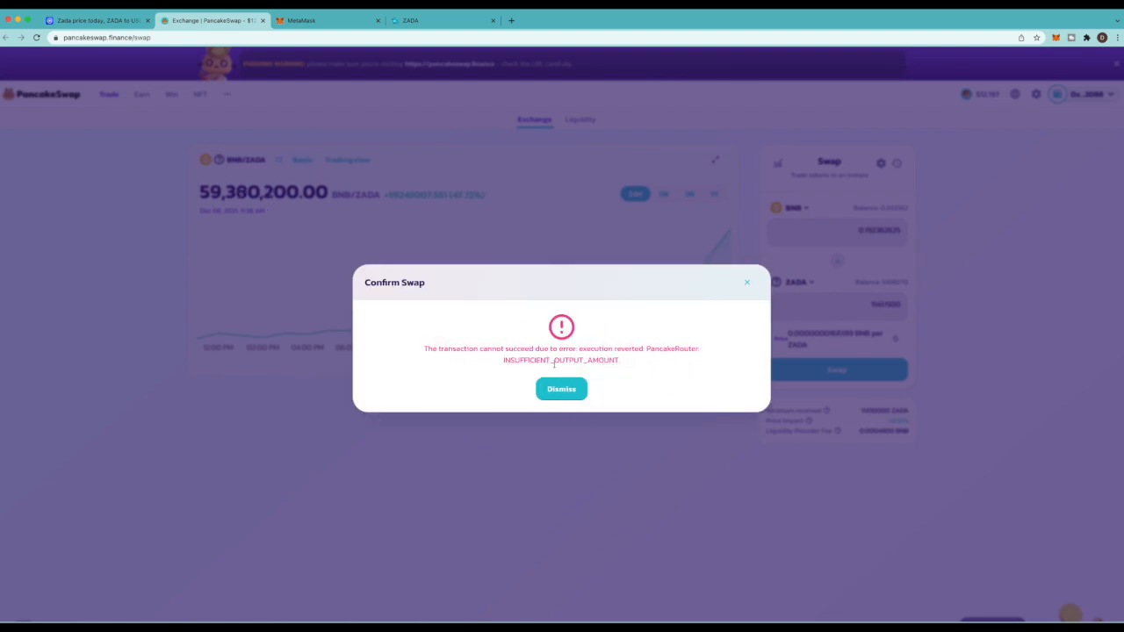
click(561, 388)
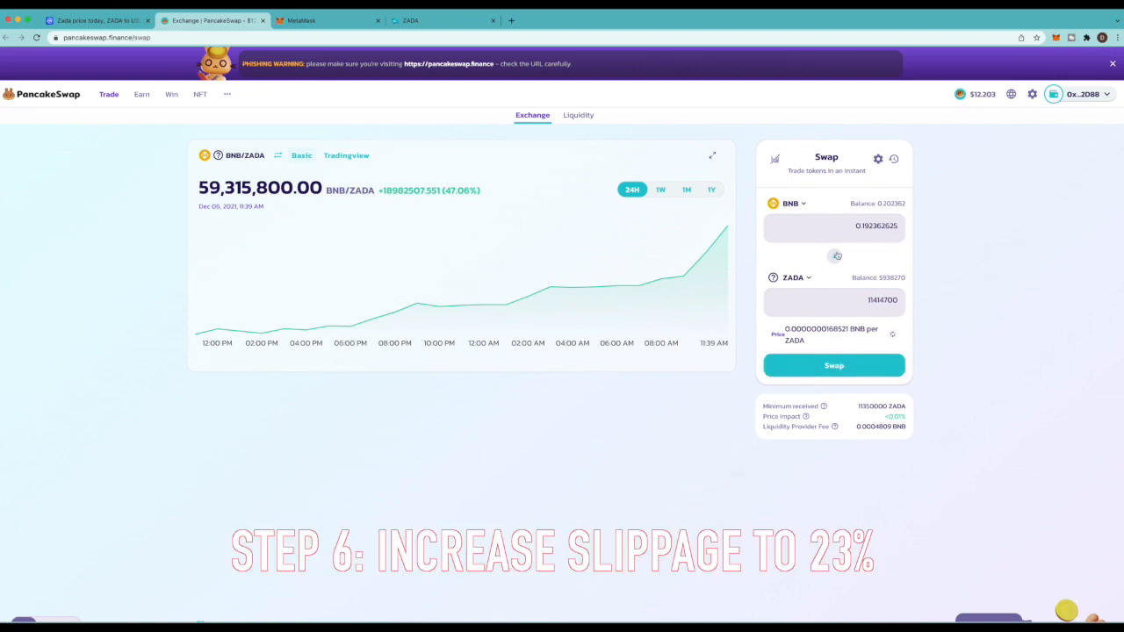
Set PancakeSwap slippage tolerance to 23%, dropping minimum received to 9,280,000 ZADA
click(879, 158)
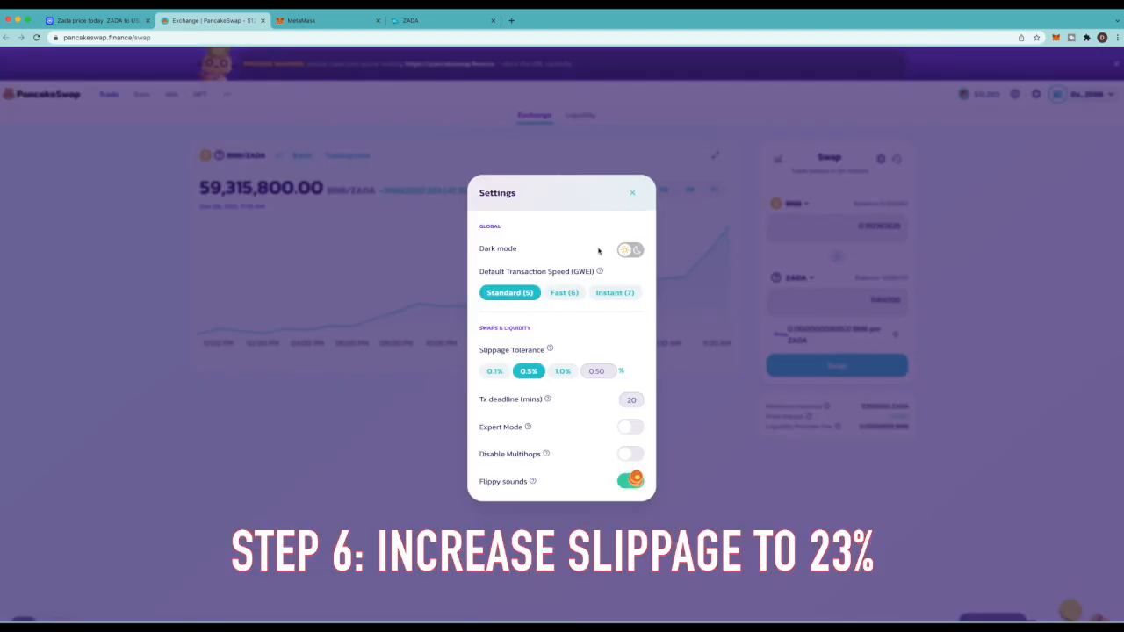
click(598, 370)
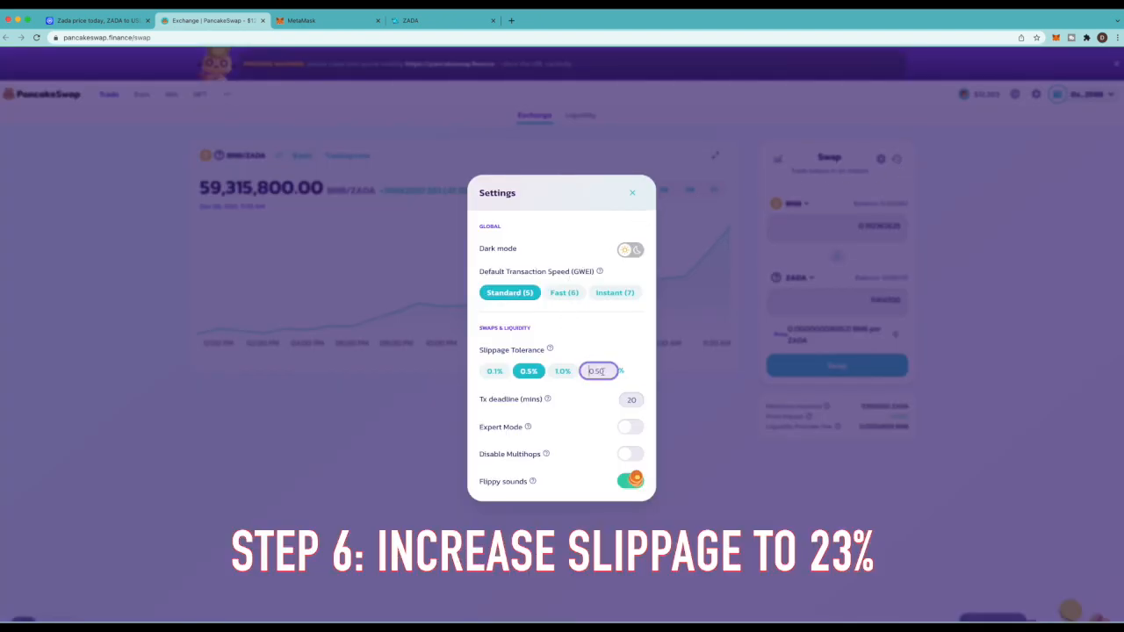
text(23)
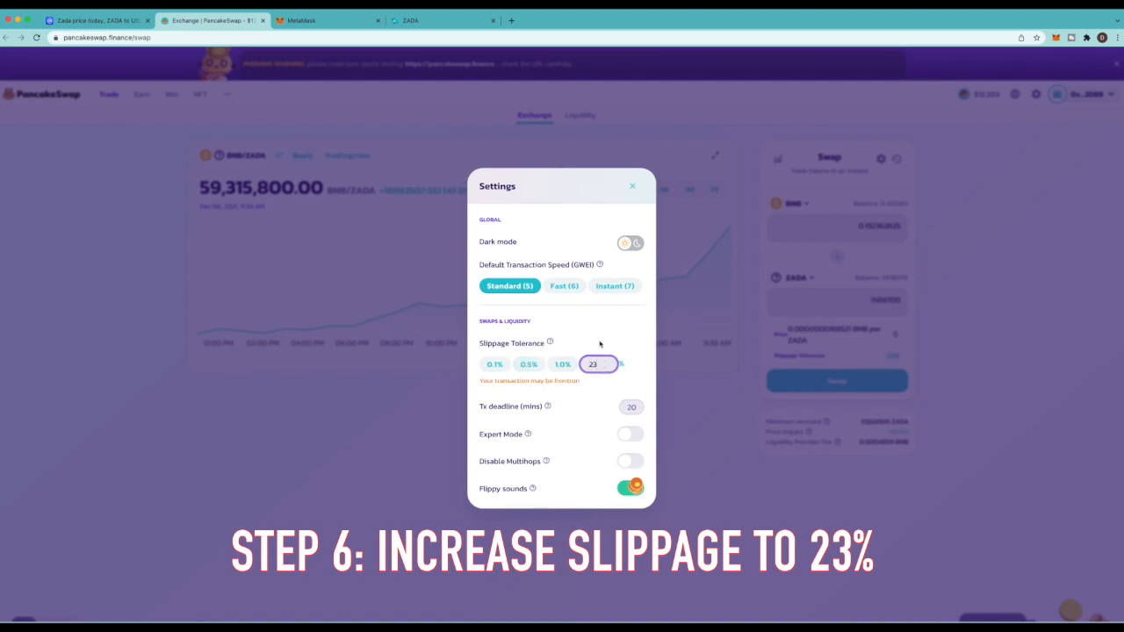
click(638, 186)
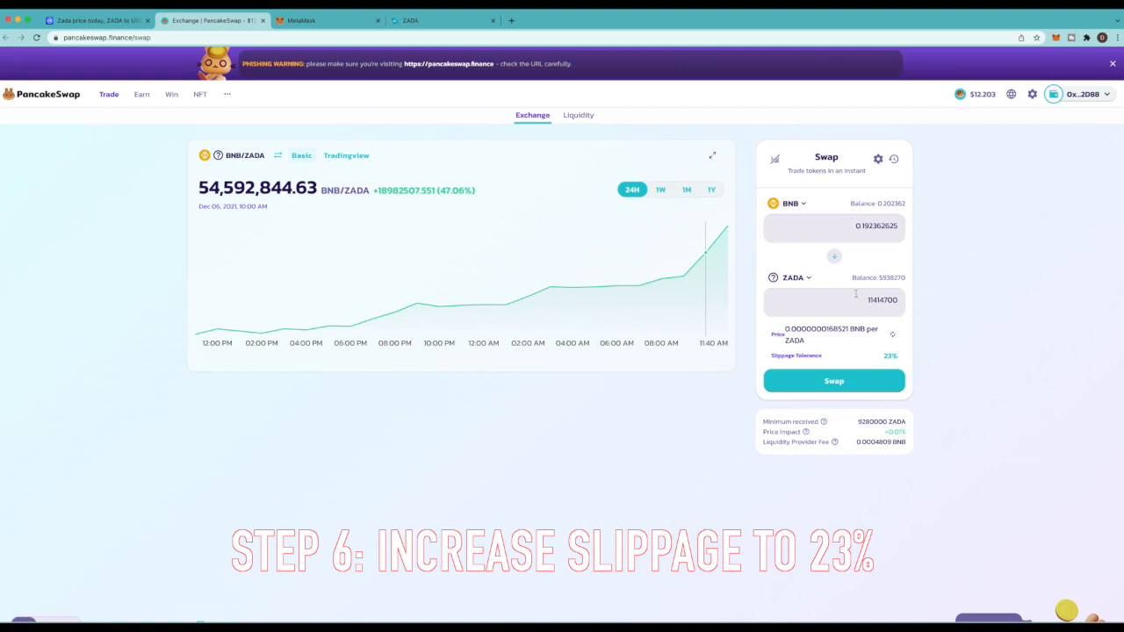
Submit and approve the 0.192362 BNB to ZADA swap, then check it in MetaMask
scroll(down, 3)
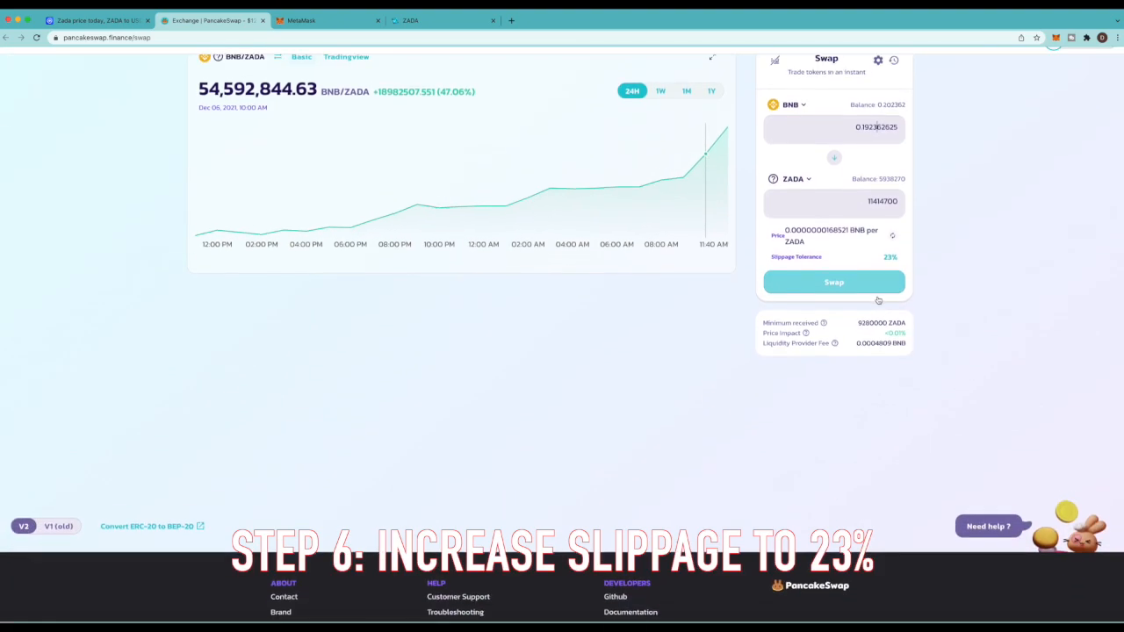
click(834, 282)
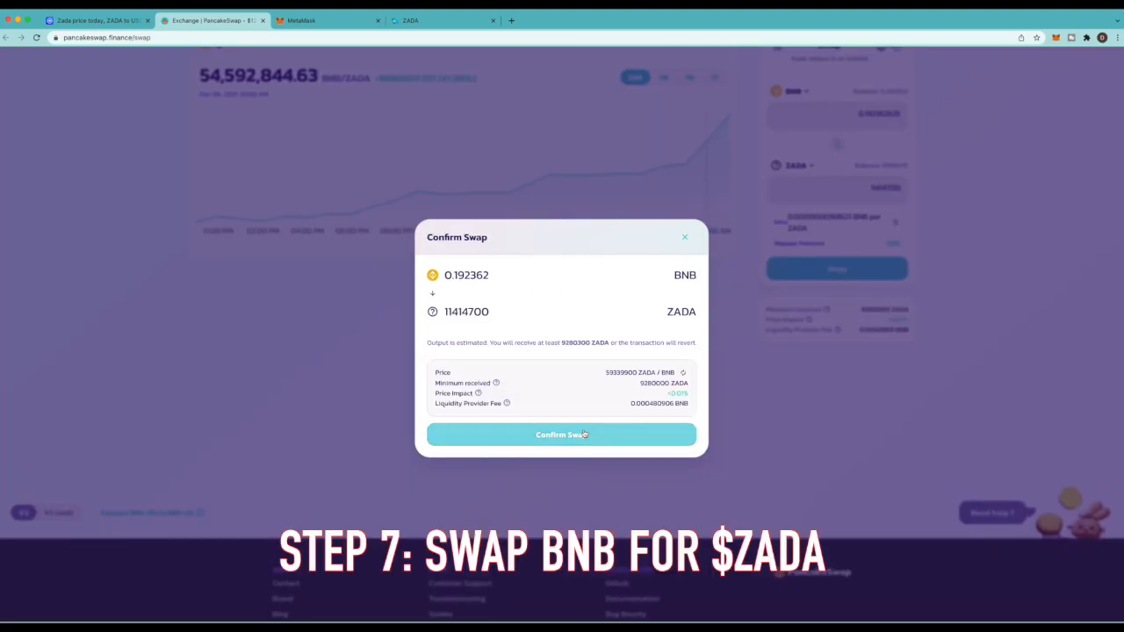
click(561, 435)
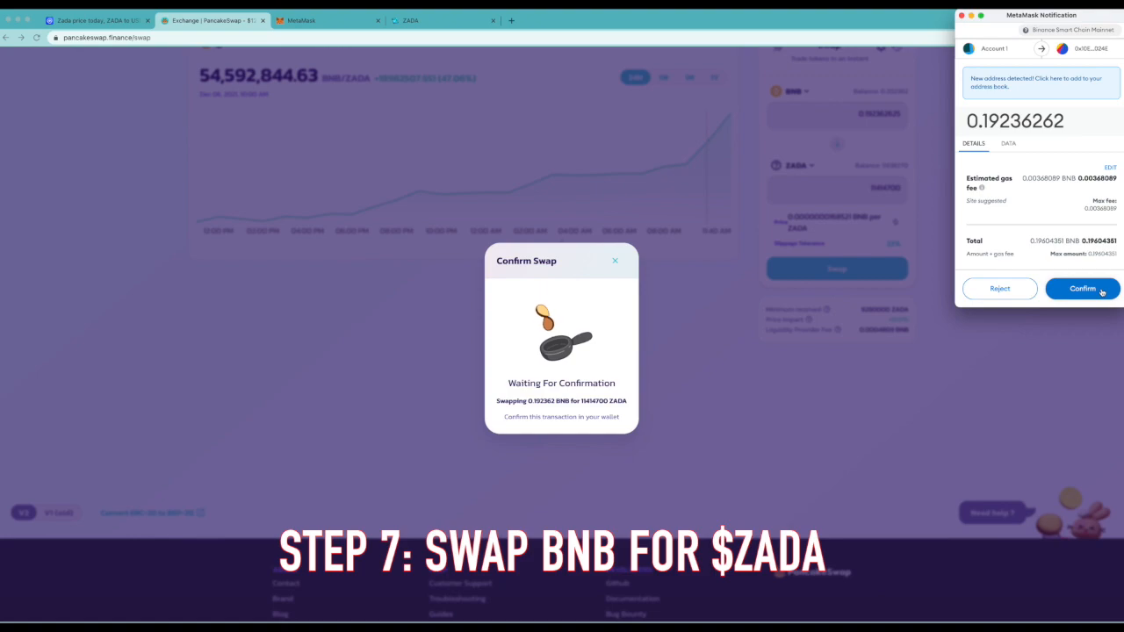
click(1082, 288)
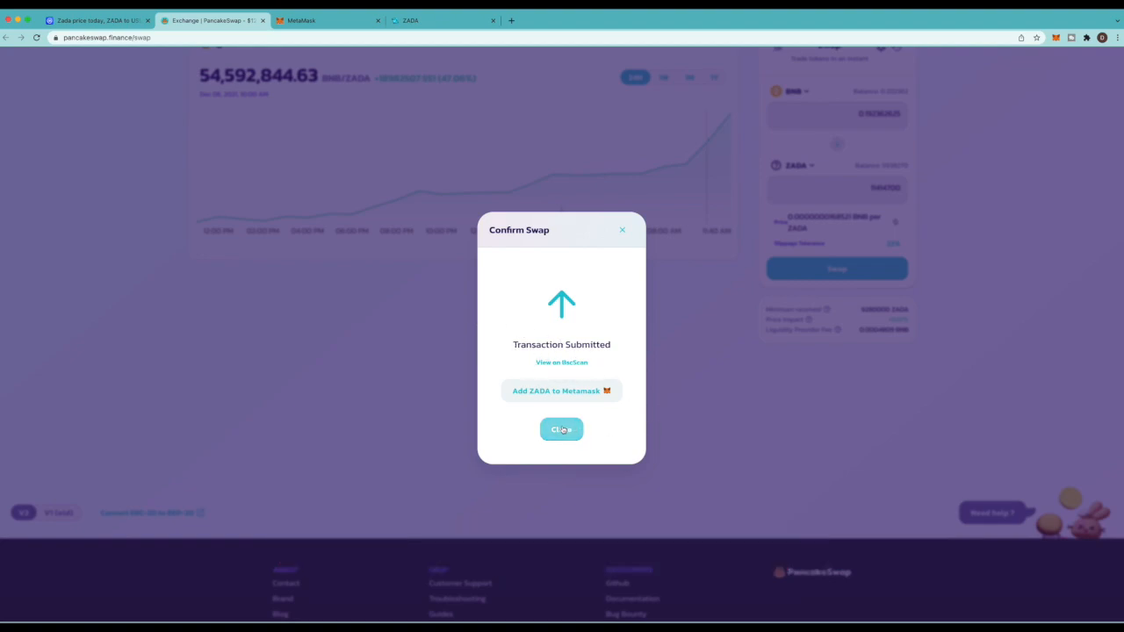
click(561, 429)
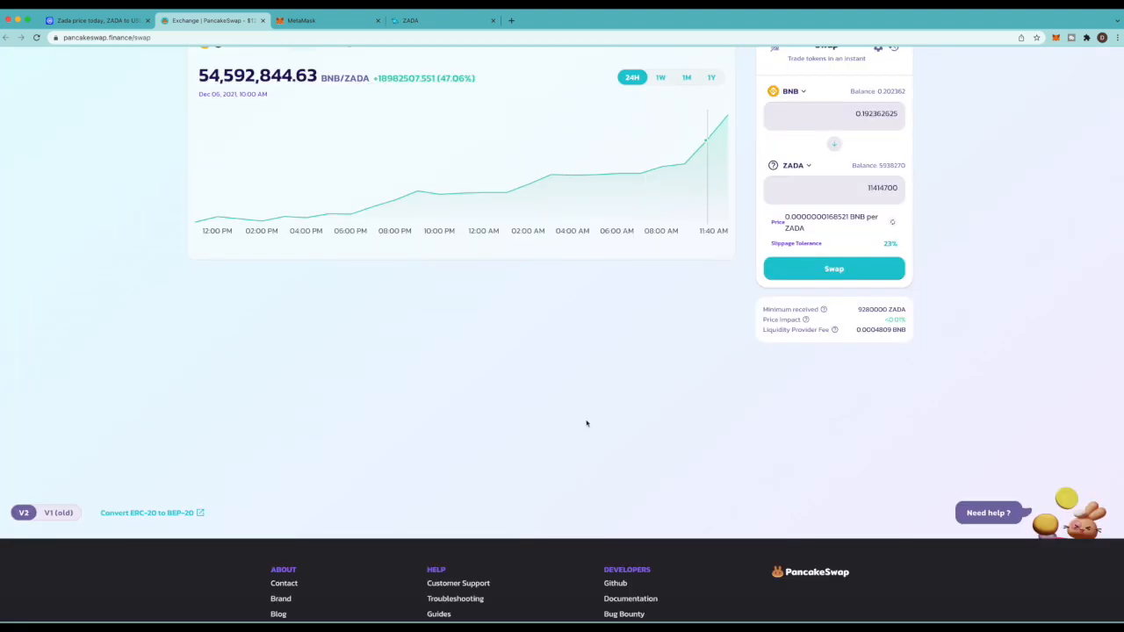
click(1084, 39)
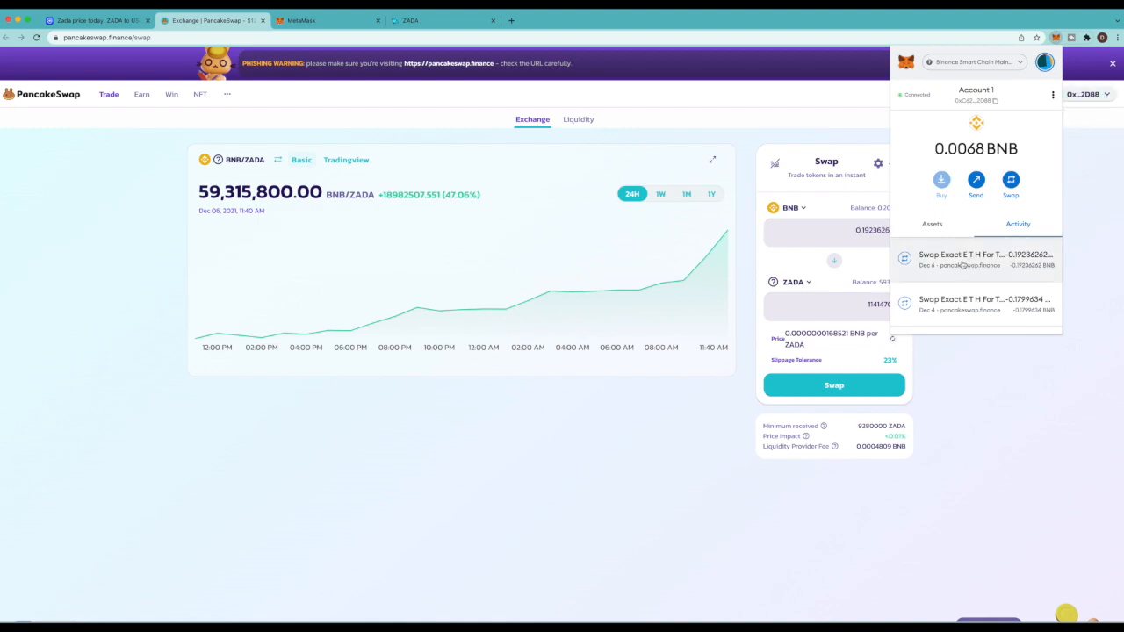
View MetaMask assets: 15,298,390.775 ZADA, 0.271 ADA, 0 WBNB and 0.0068 BNB
click(932, 224)
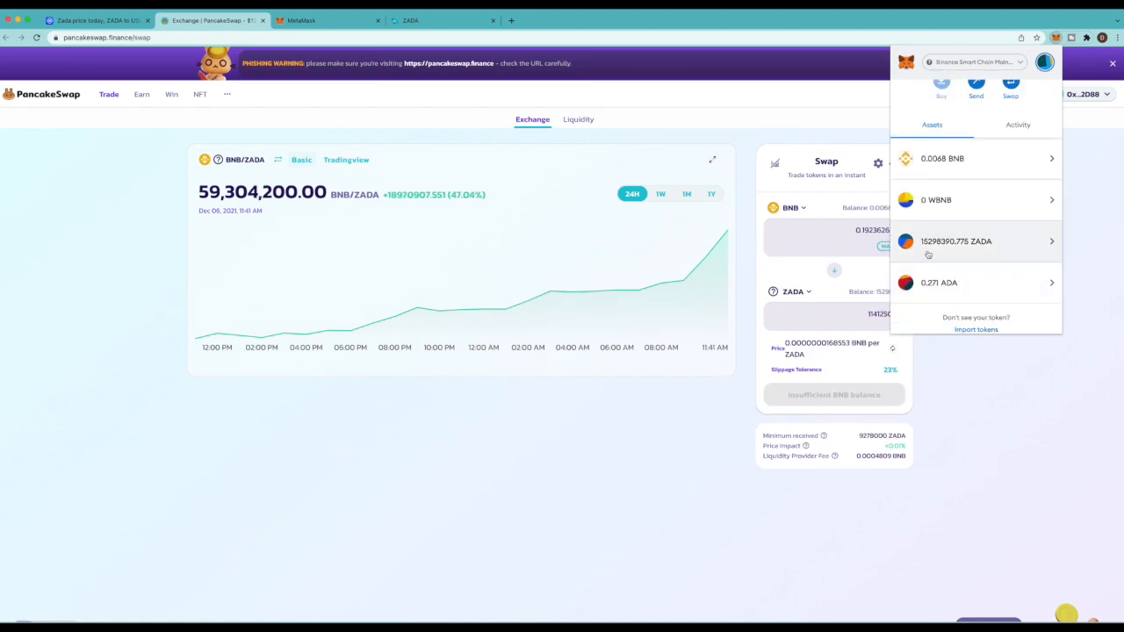
mouse_move(938, 252)
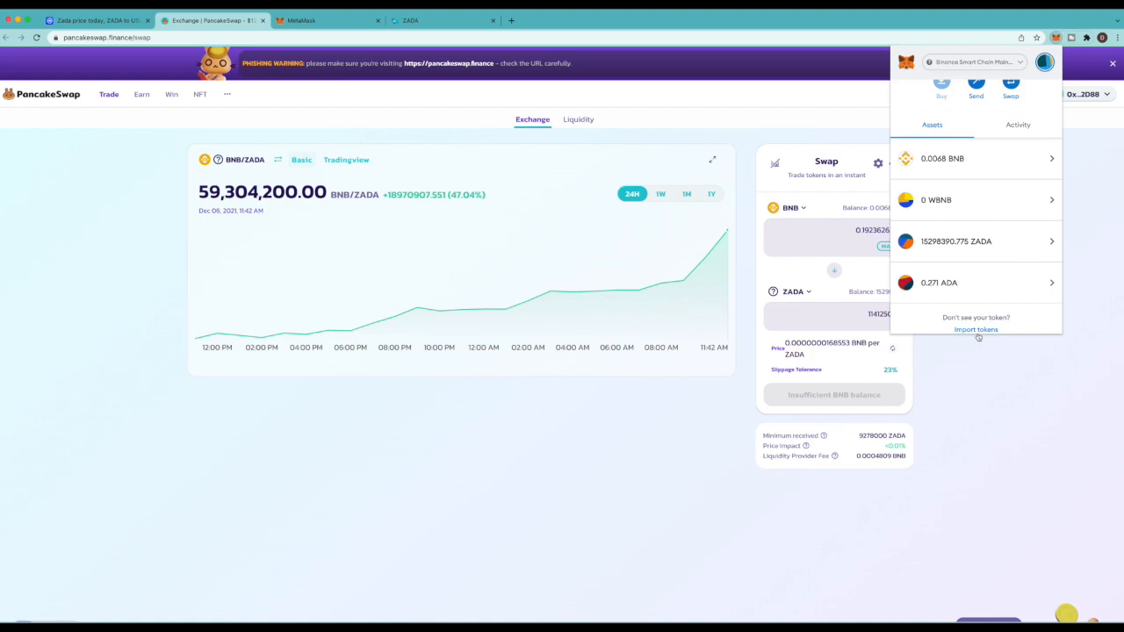
mouse_move(985, 326)
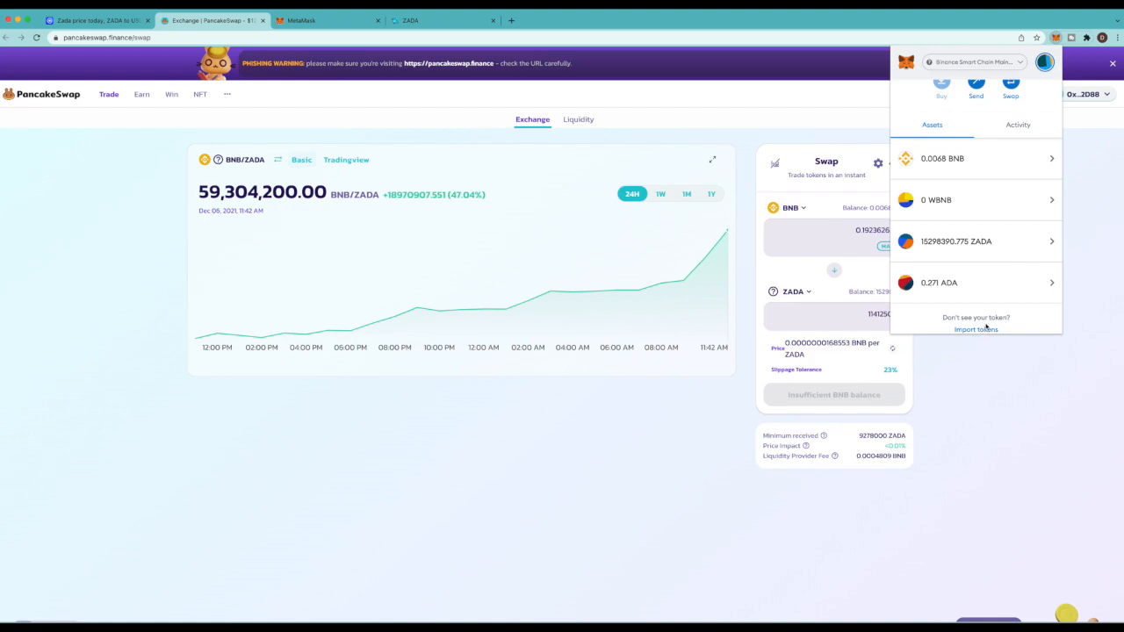
mouse_move(952, 303)
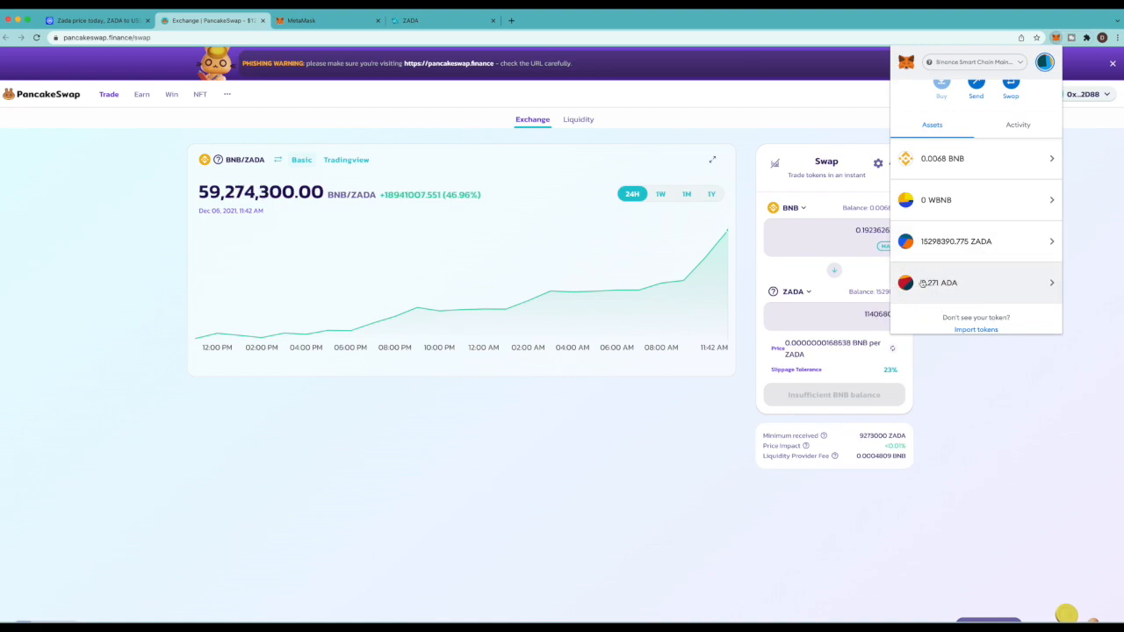
mouse_move(939, 296)
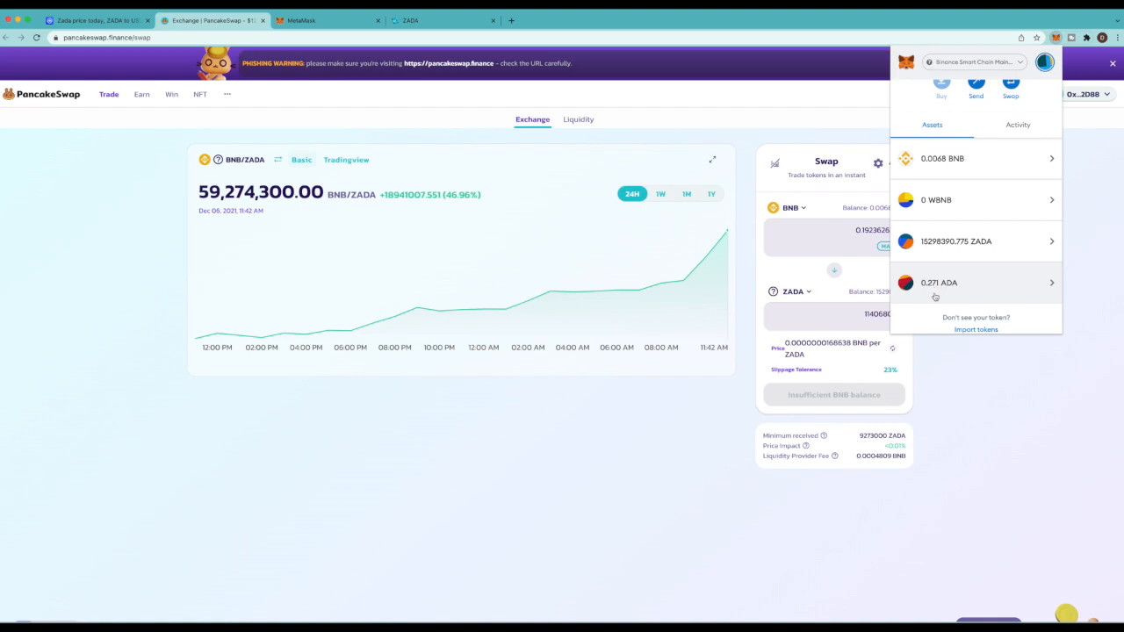
mouse_move(966, 292)
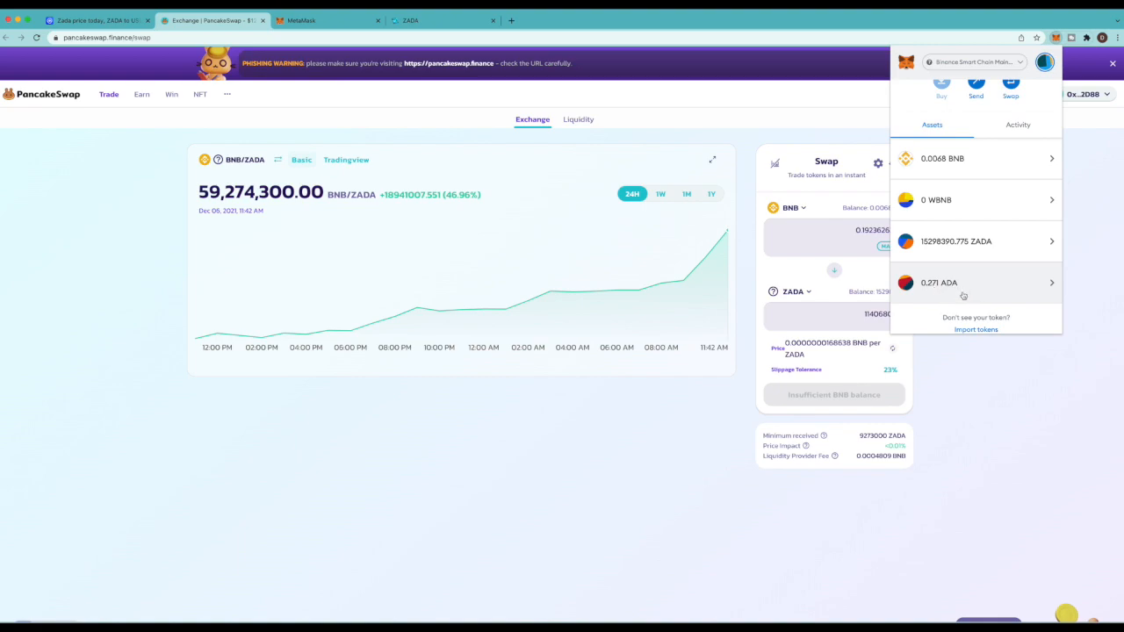